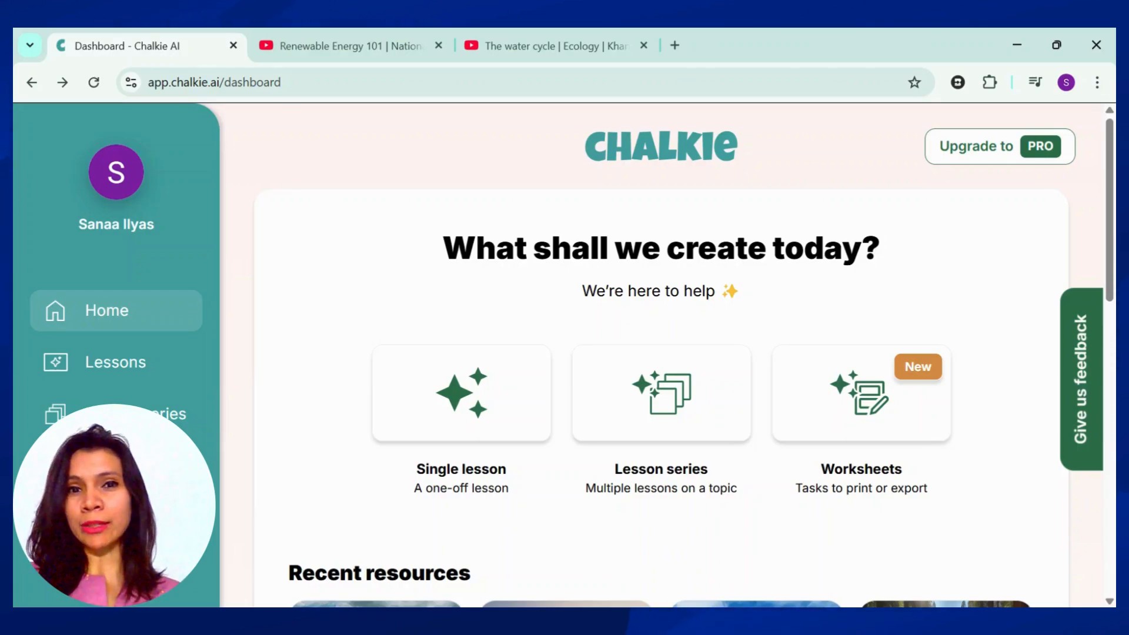
pyautogui.moveTo(358, 427)
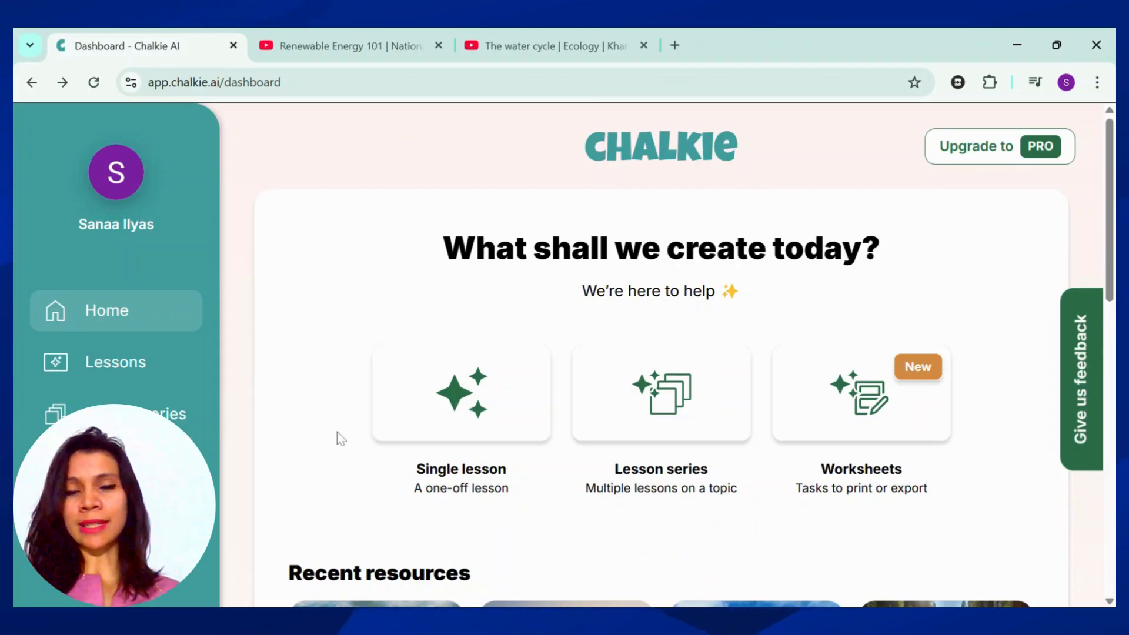
pyautogui.moveTo(689, 440)
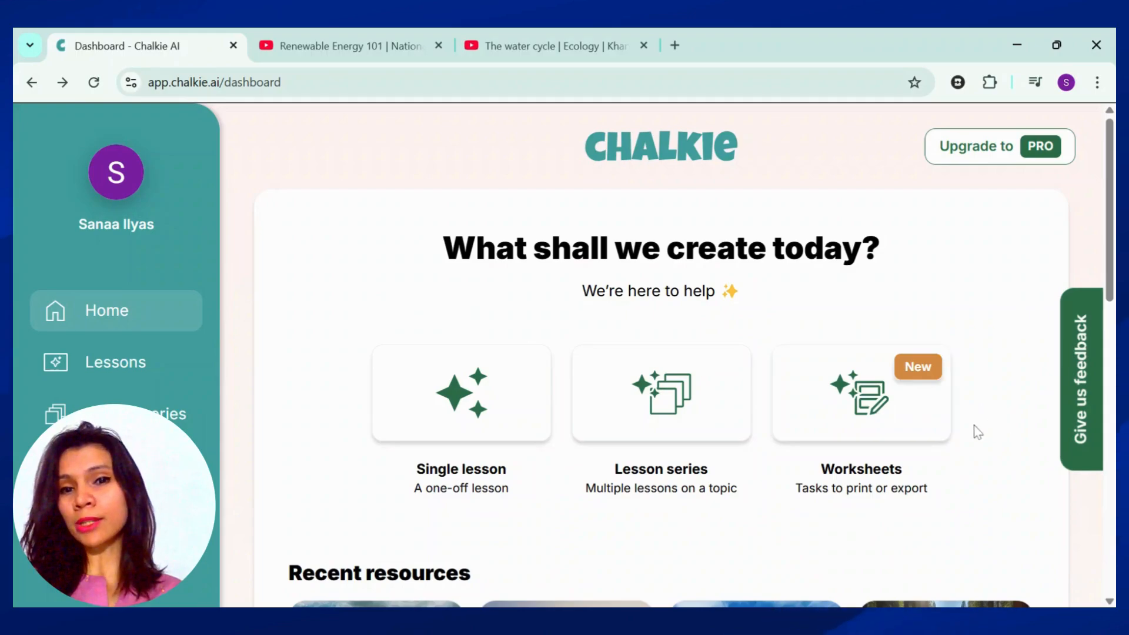
# - Start a single lesson with topic 'Renewable Energy' at 5th grade level
pyautogui.click(461, 393)
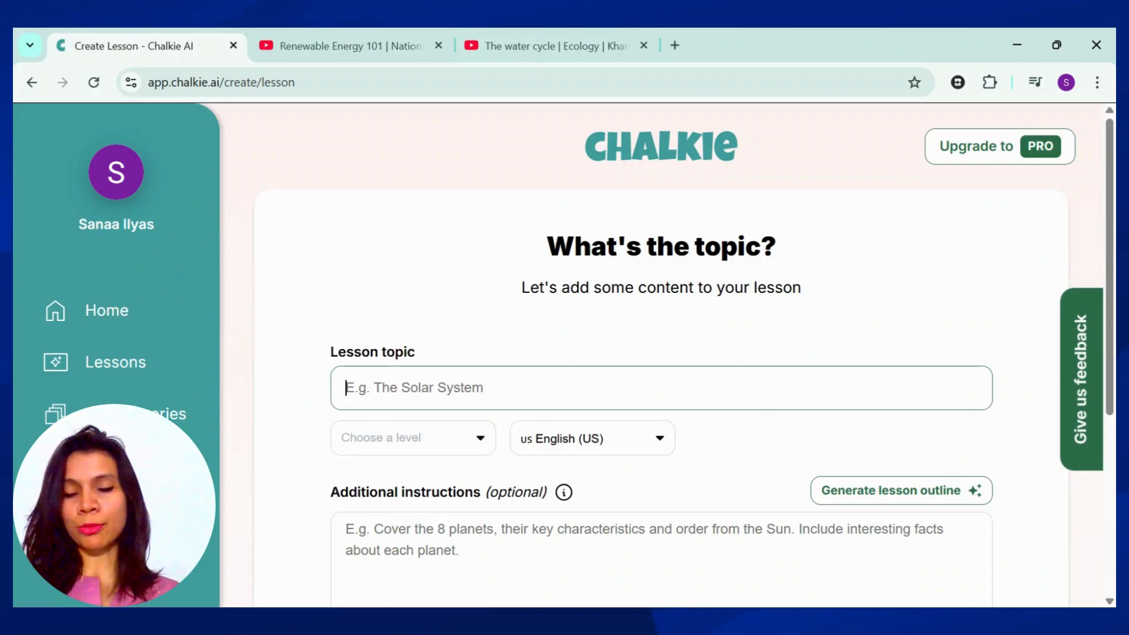
pyautogui.write('Renewable Energy')
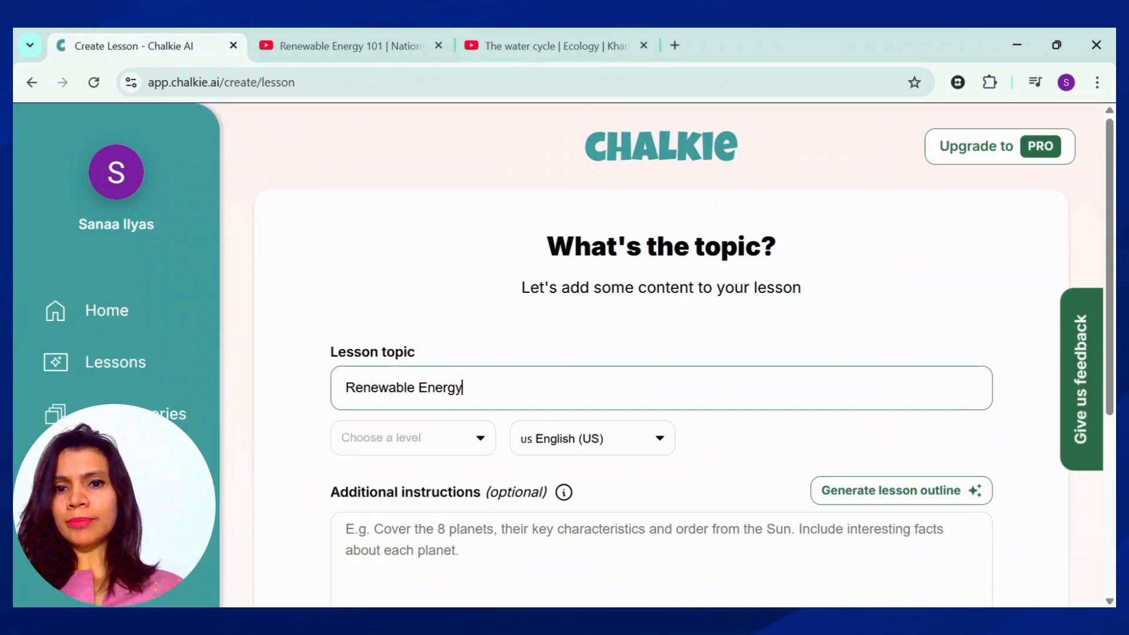
pyautogui.click(413, 438)
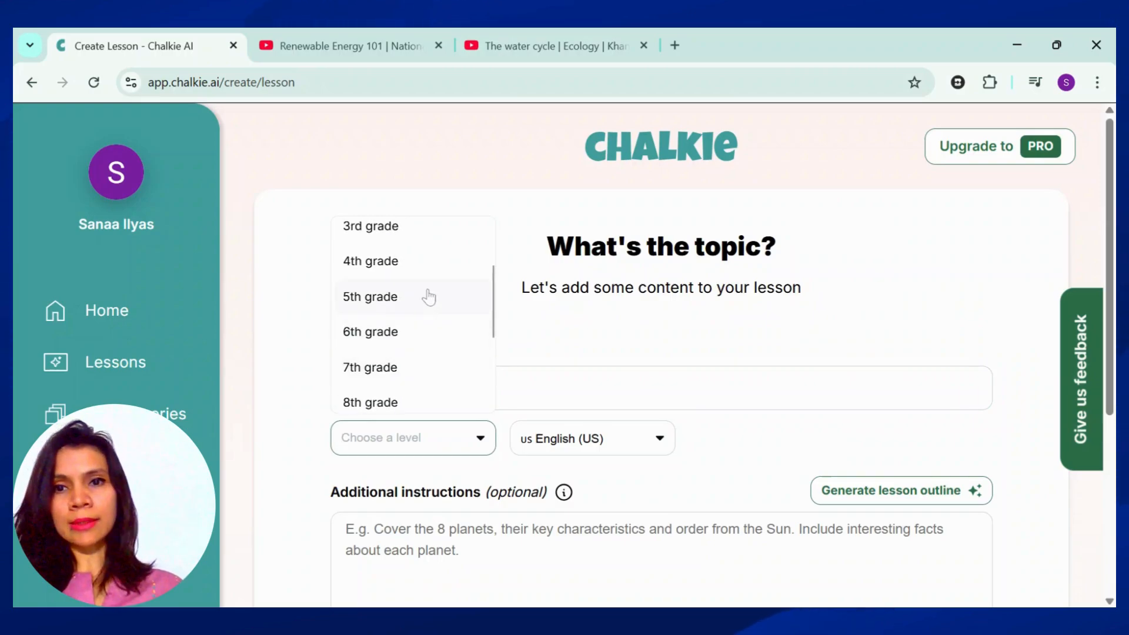
pyautogui.click(593, 438)
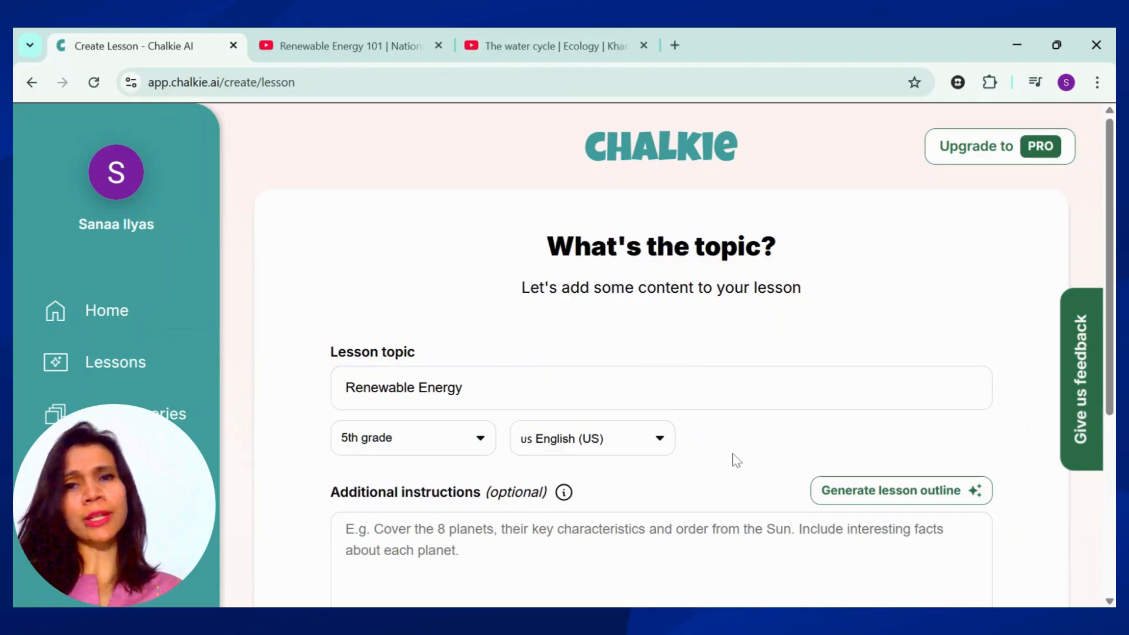
# - Generate the lesson outline and toggle the existing-resources option on, then off
pyautogui.scroll(-3)
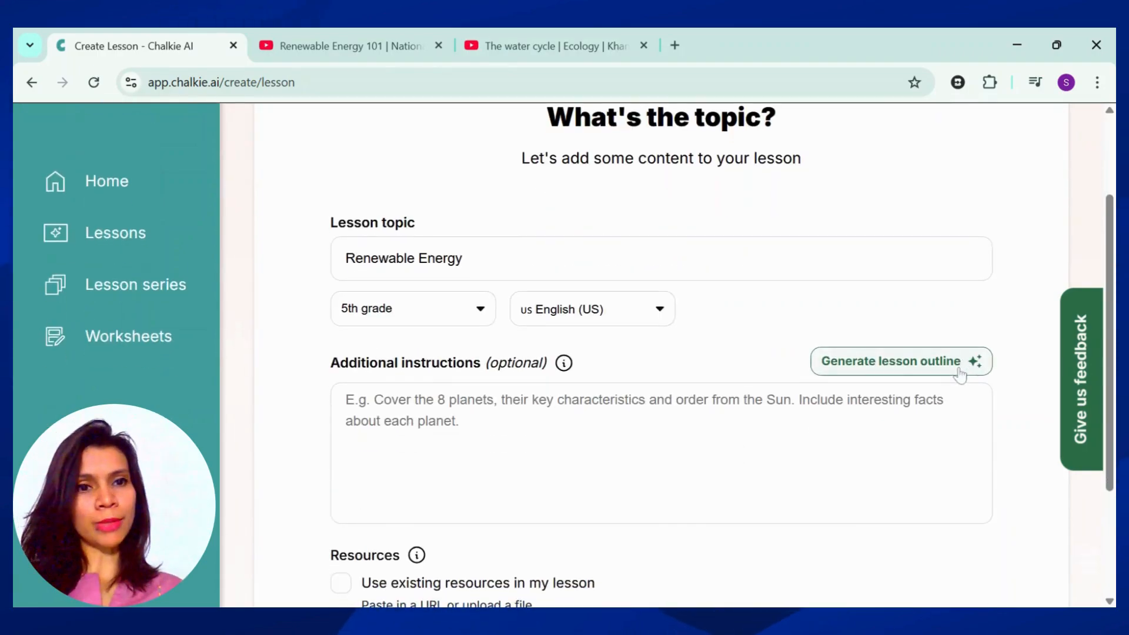
pyautogui.click(901, 361)
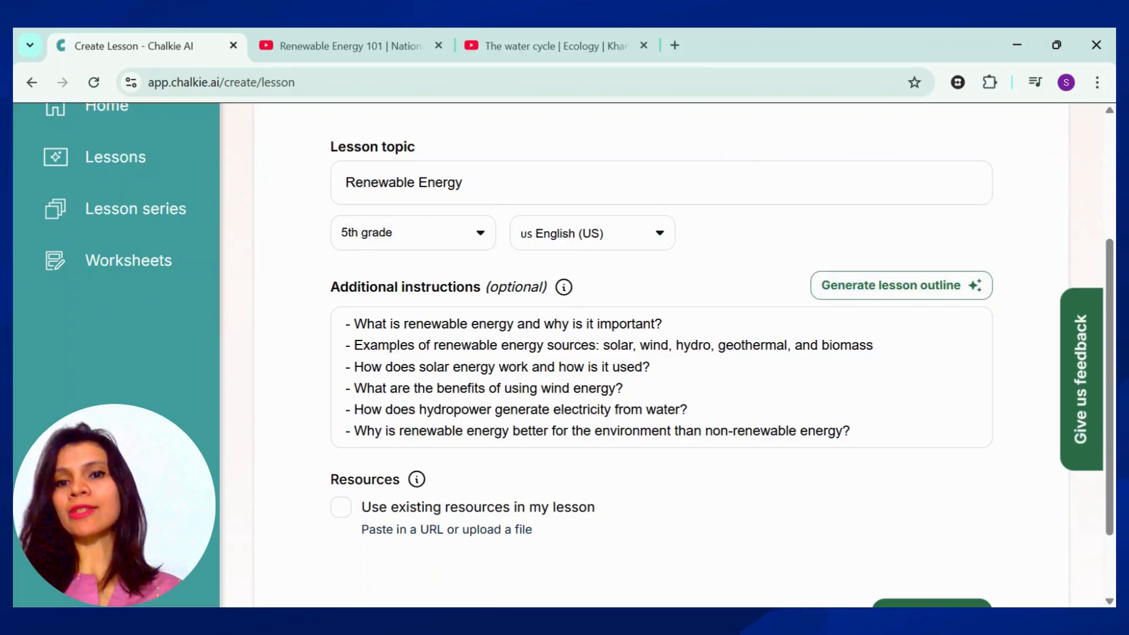
pyautogui.scroll(-3)
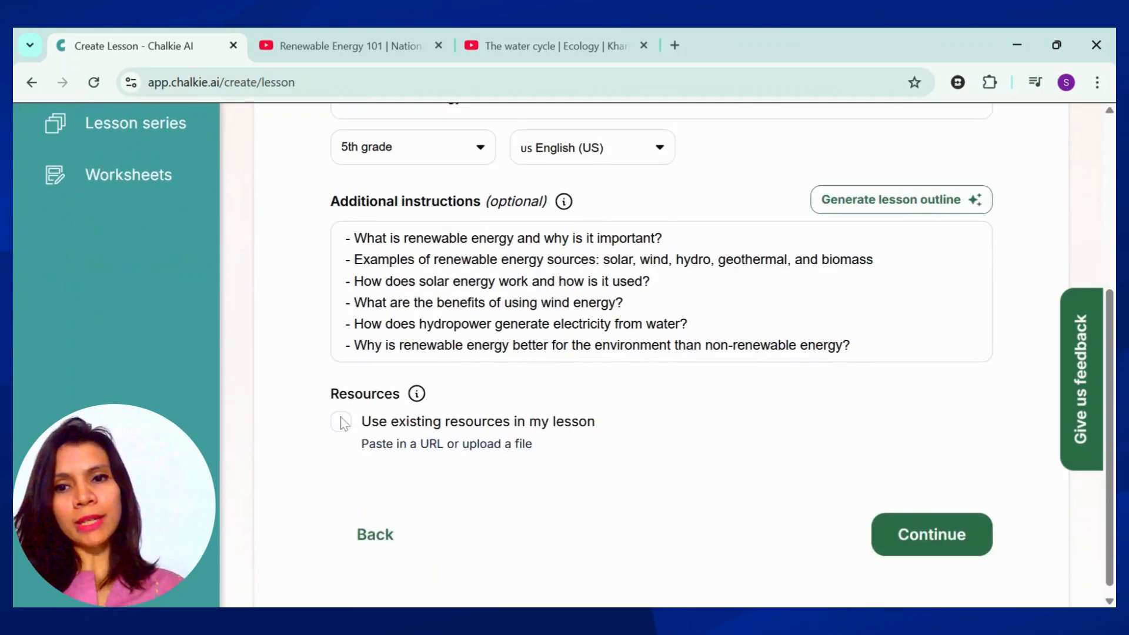
pyautogui.click(342, 422)
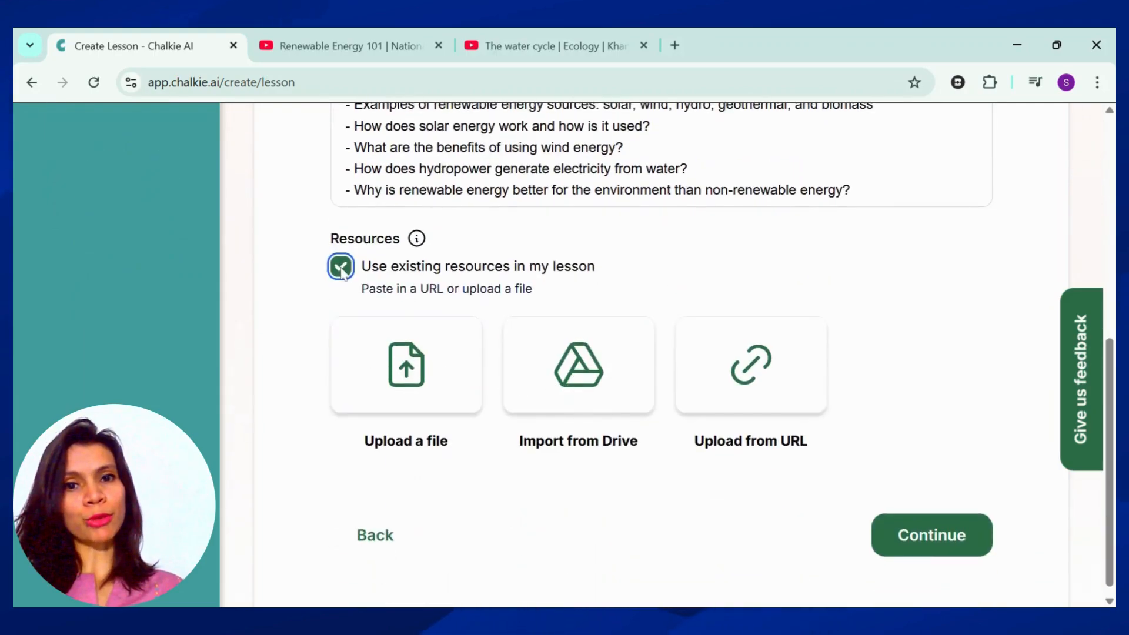
pyautogui.click(341, 267)
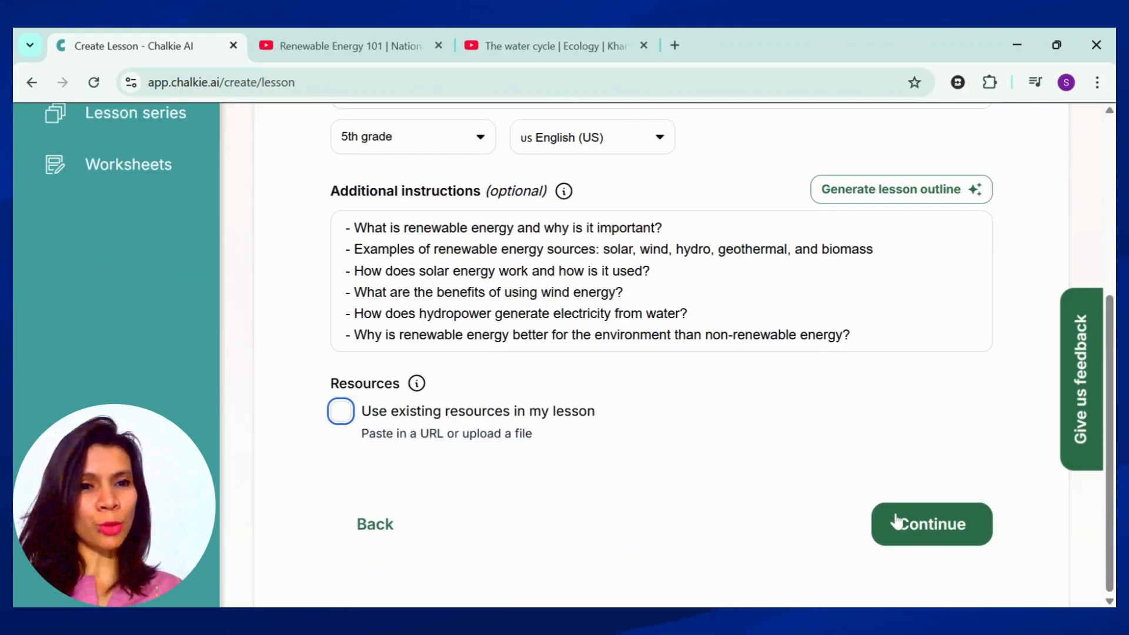
# - Tick Learning objectives and Key vocabulary, adding 'Sustainability' as a vocabulary term
pyautogui.click(931, 524)
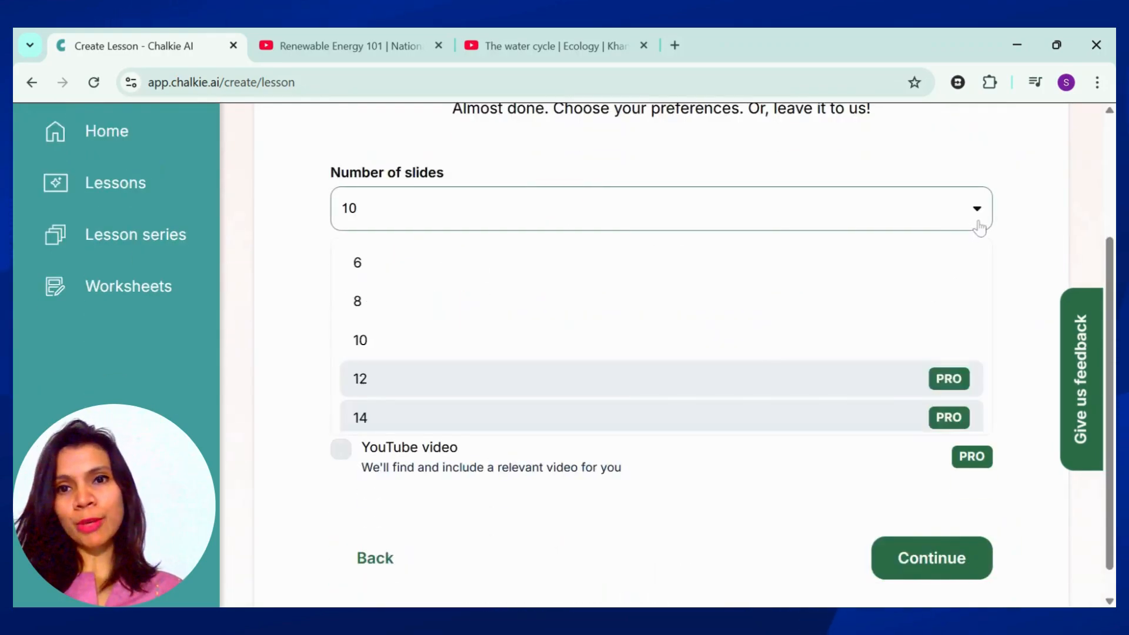
pyautogui.moveTo(802, 349)
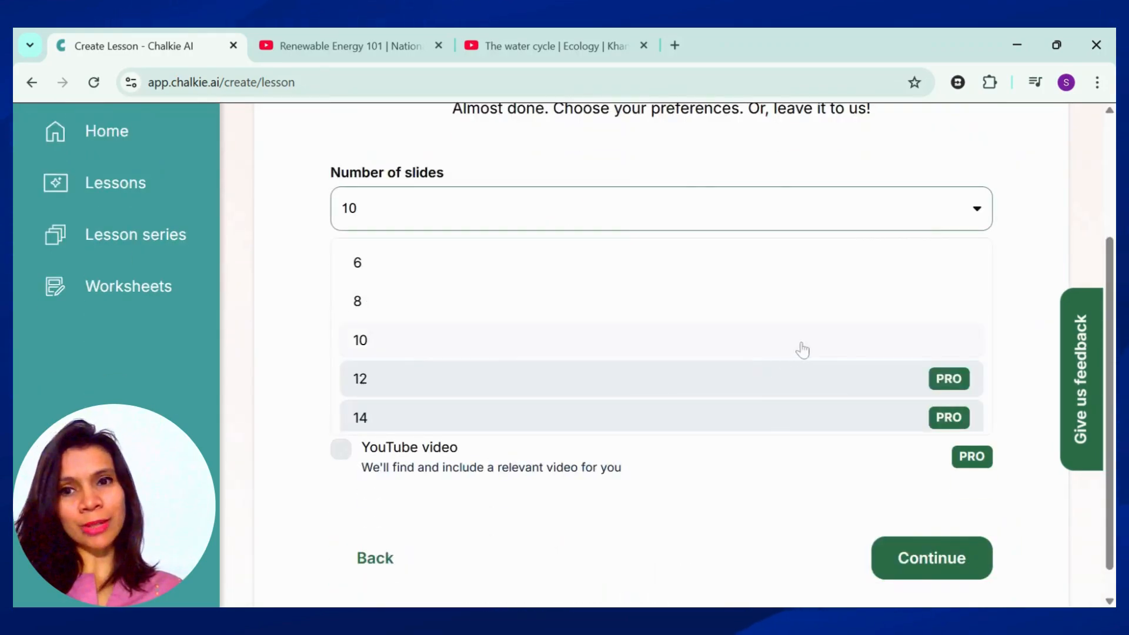
pyautogui.moveTo(1038, 346)
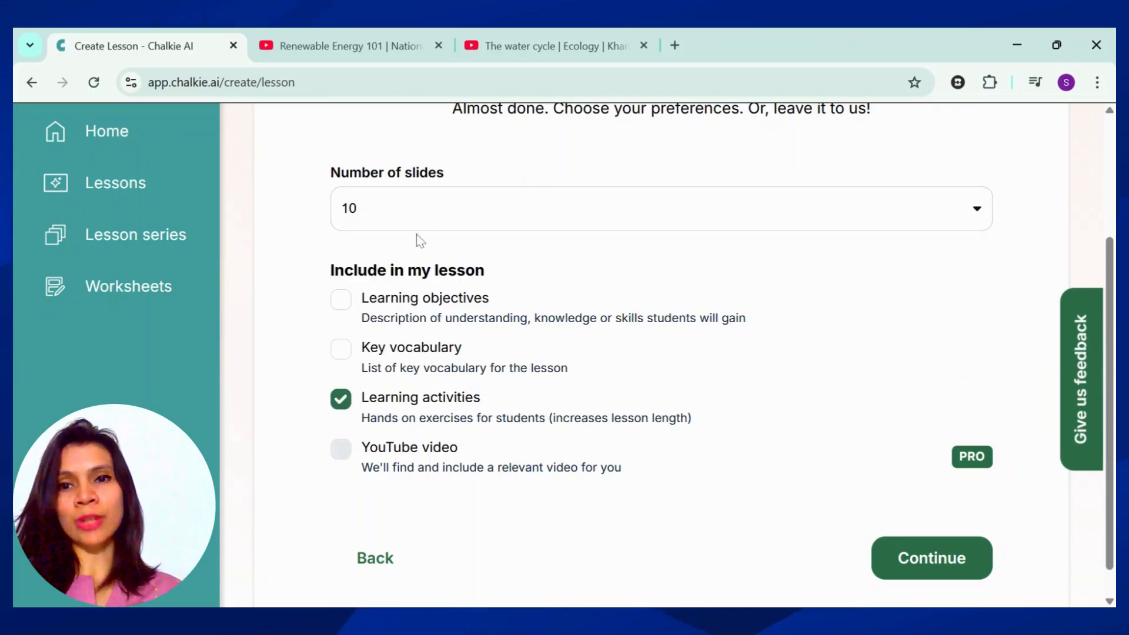
pyautogui.click(340, 299)
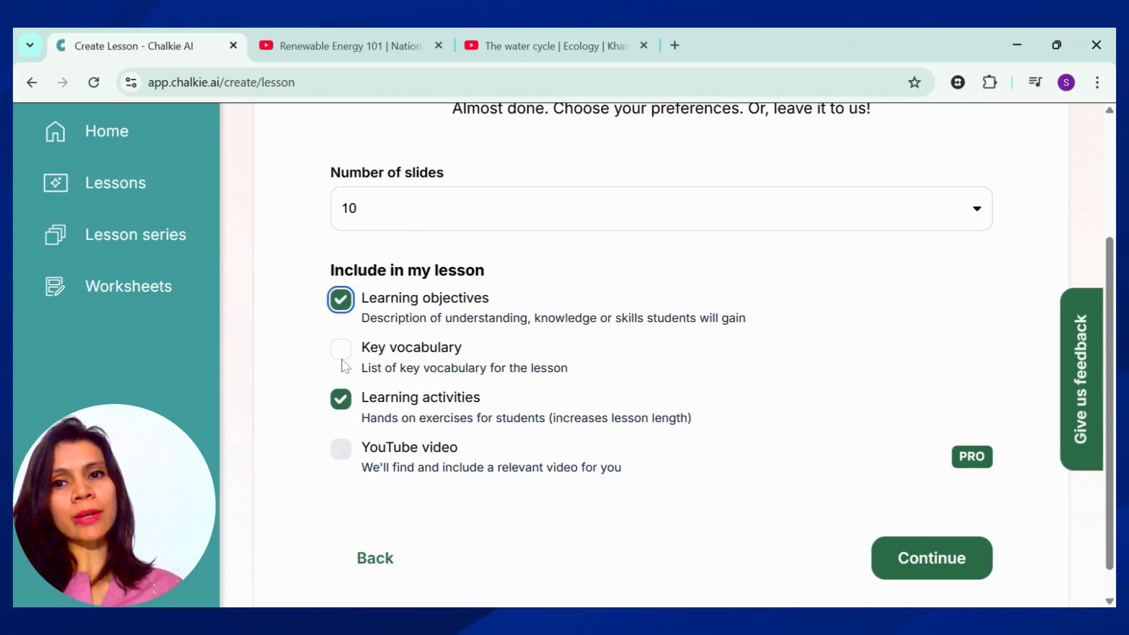
pyautogui.click(340, 348)
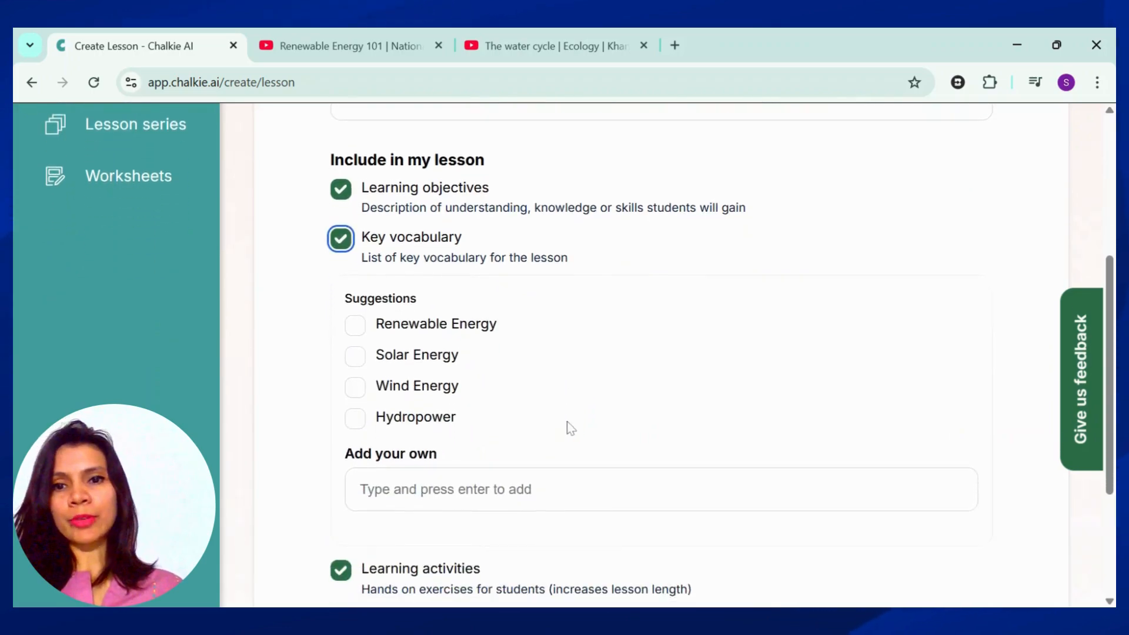
pyautogui.write('Sustainabi')
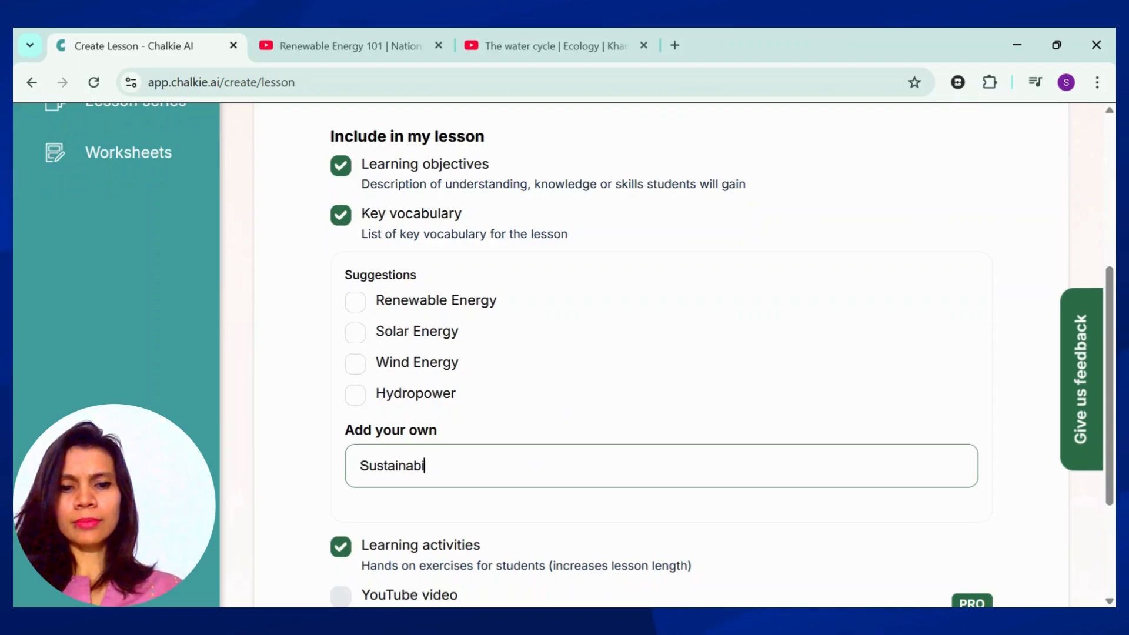
pyautogui.write('lity')
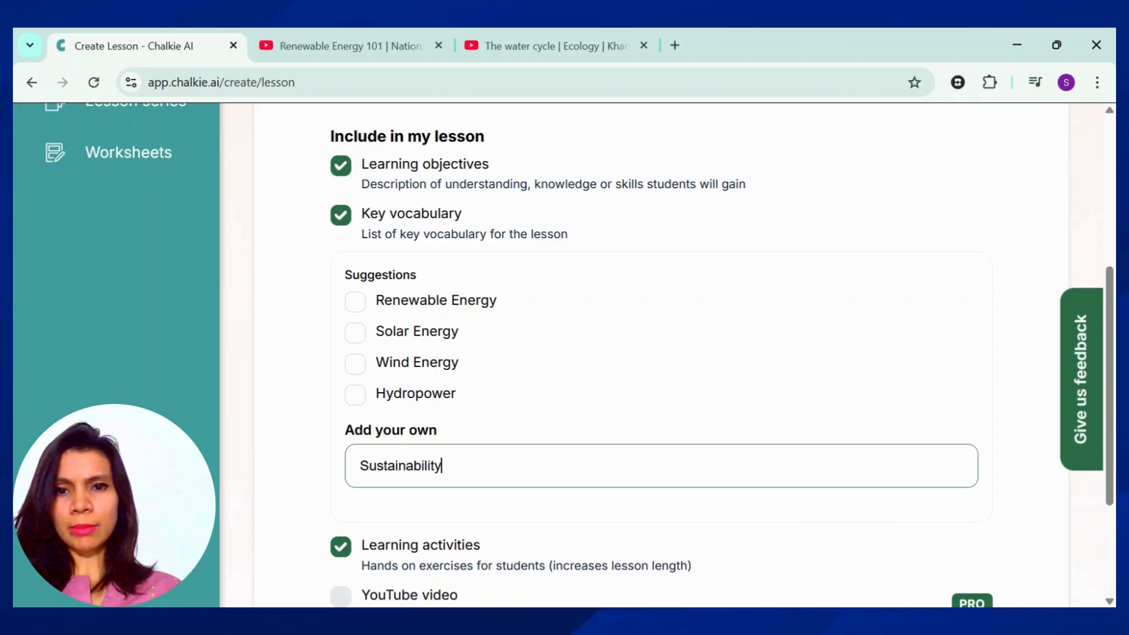
pyautogui.press('Enter')
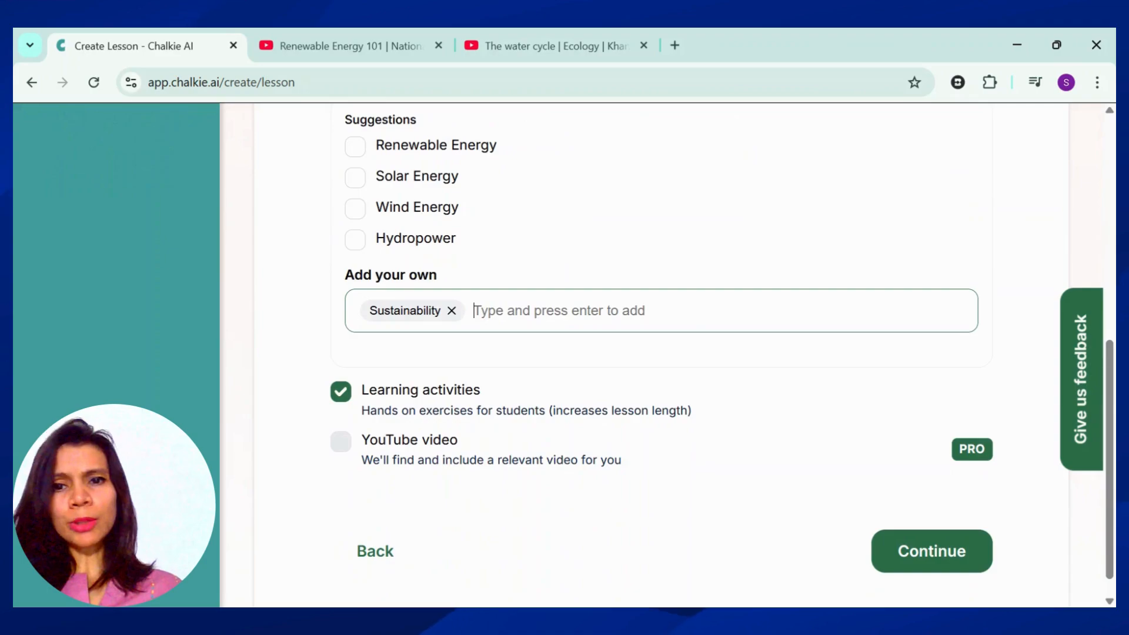
pyautogui.scroll(-3)
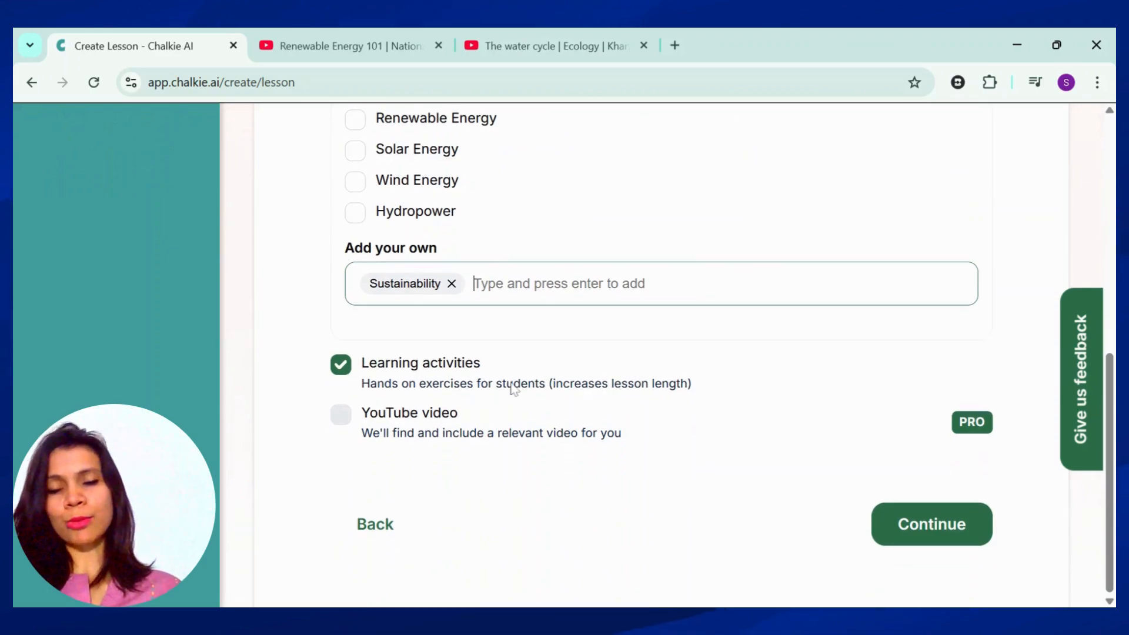
pyautogui.moveTo(1038, 433)
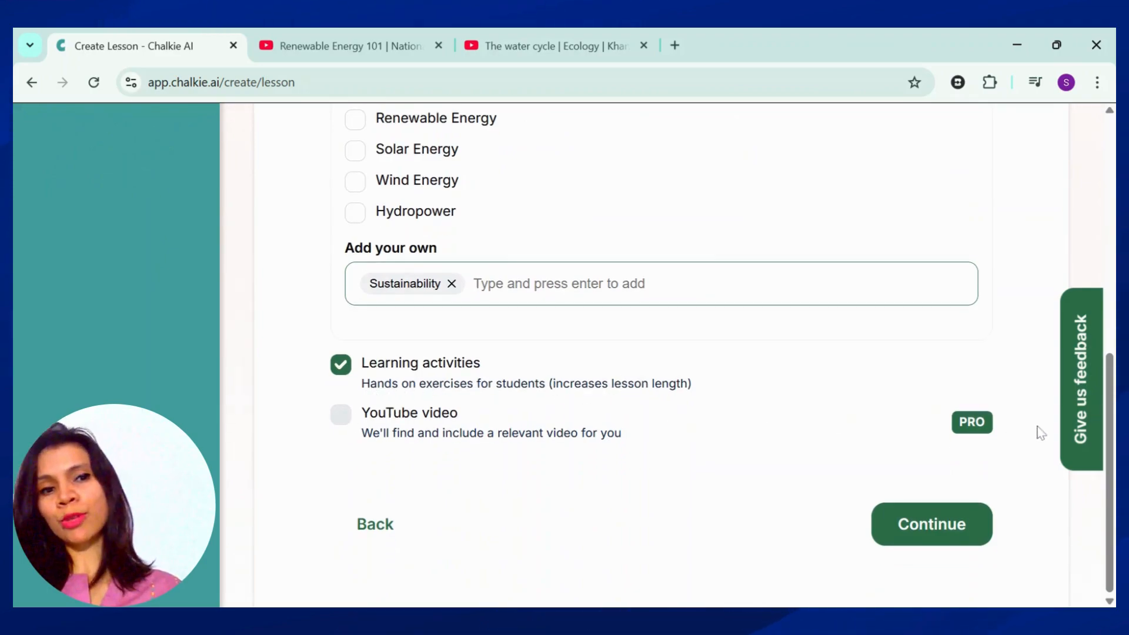
pyautogui.moveTo(1014, 517)
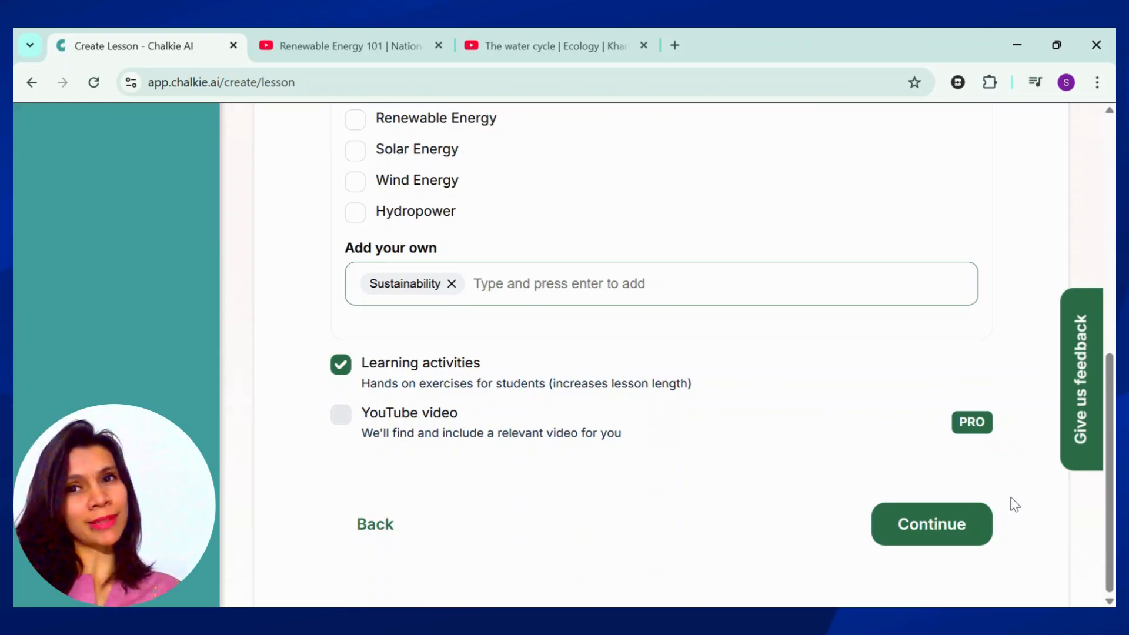
# - Scroll past the theme options and generate the lesson with the Gradient theme
pyautogui.click(932, 524)
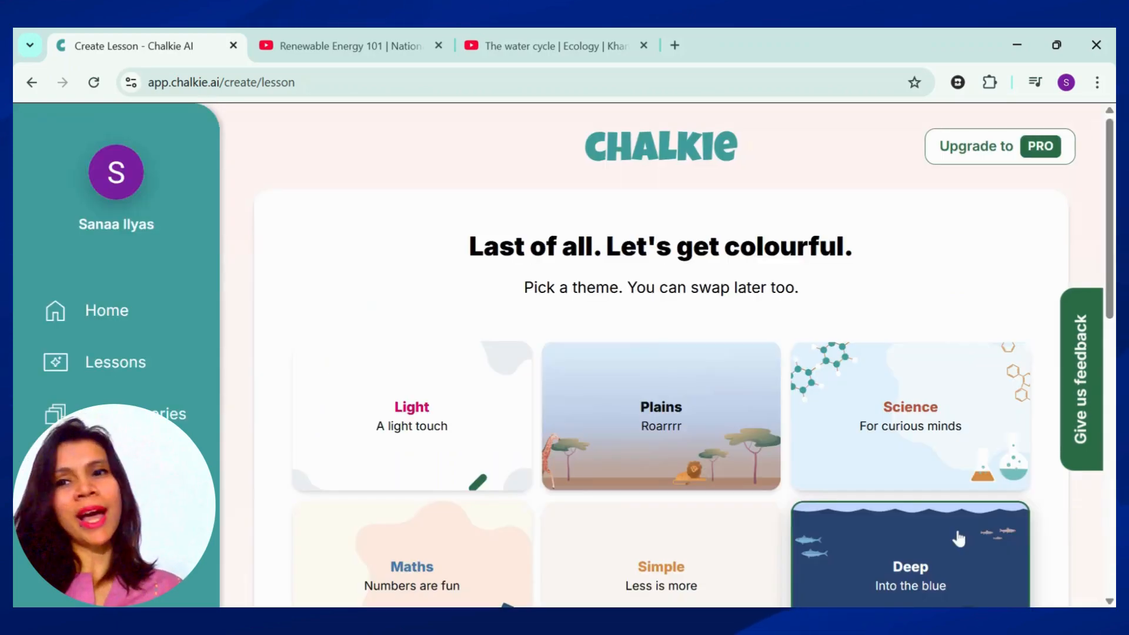
pyautogui.scroll(-3)
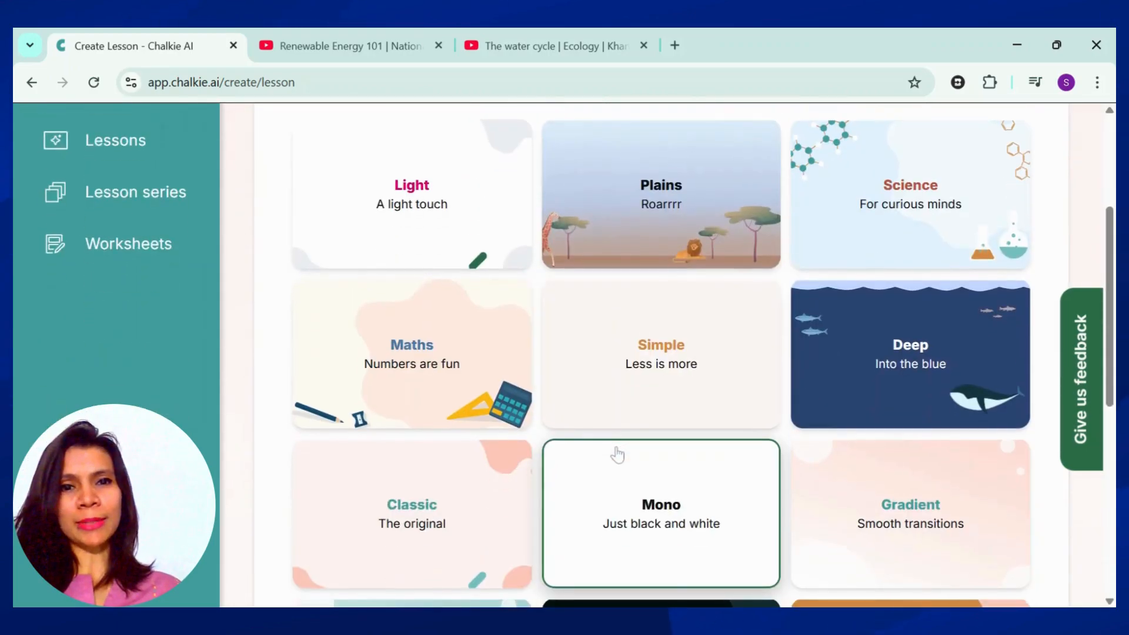
pyautogui.scroll(-3)
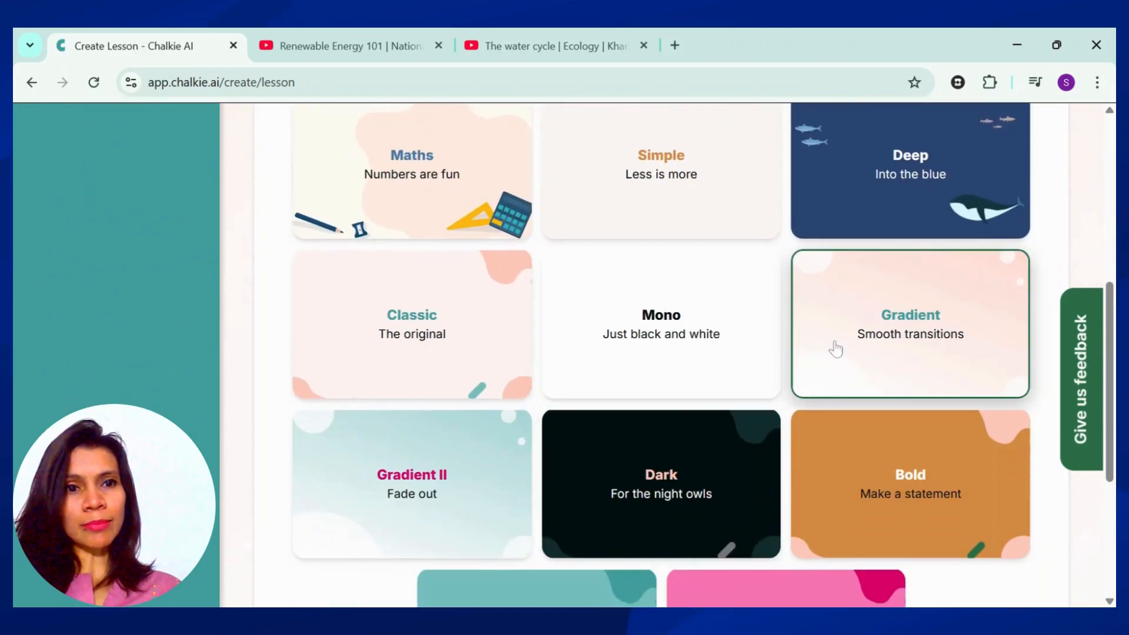
pyautogui.scroll(-3)
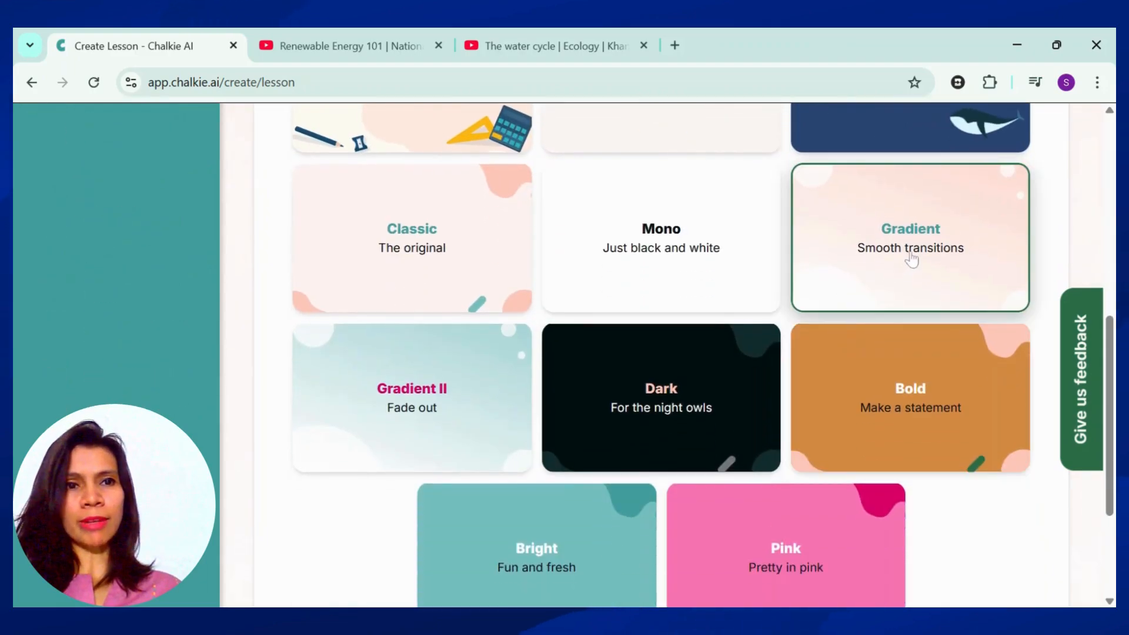
pyautogui.scroll(-3)
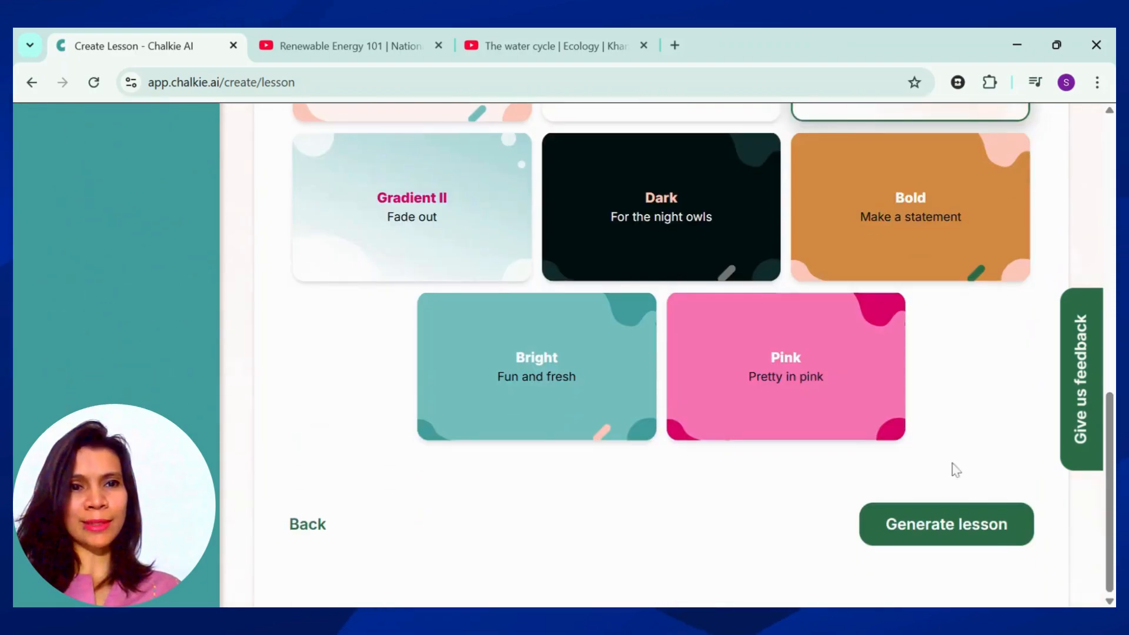
pyautogui.click(946, 524)
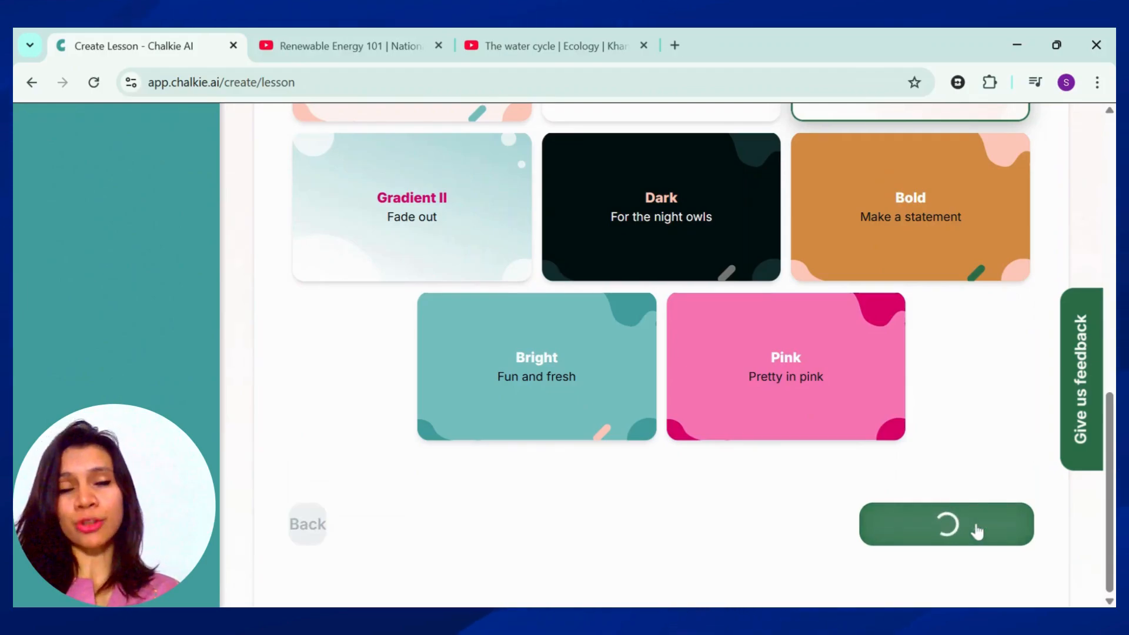
pyautogui.click(946, 524)
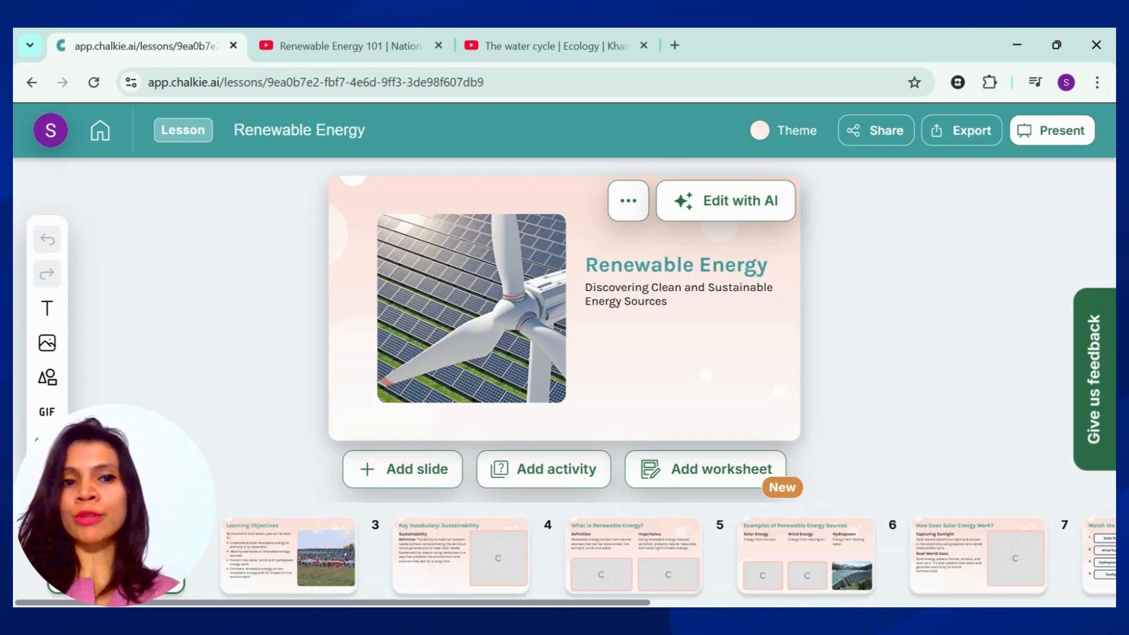
# - Swap the title slide photo for a Renewable Energy collage image
pyautogui.hscroll(3)
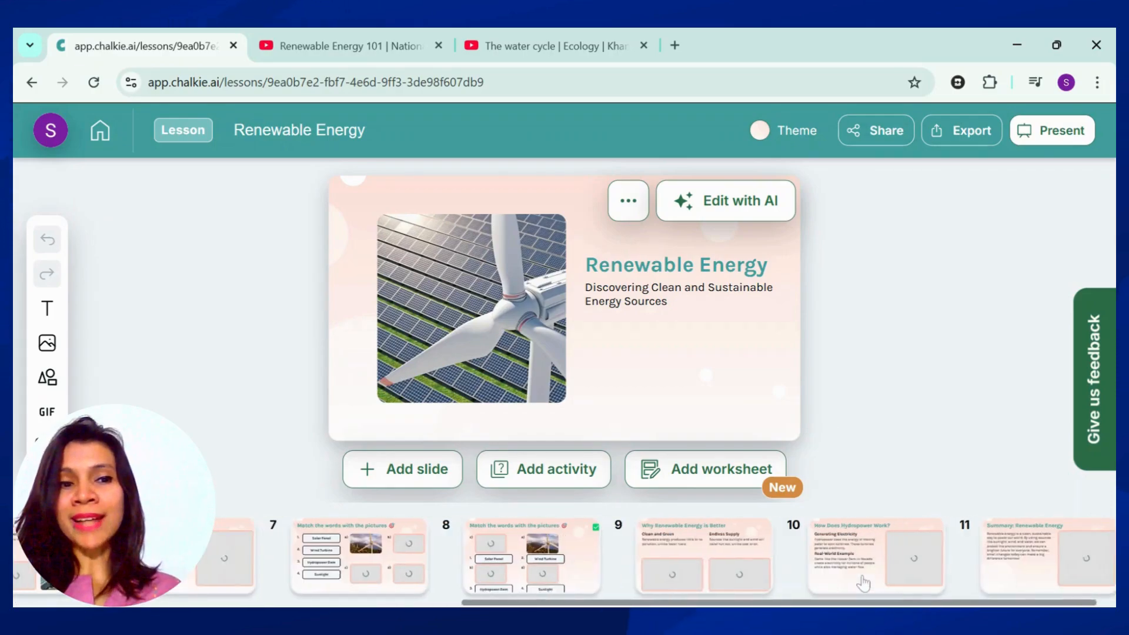
pyautogui.hscroll(-3)
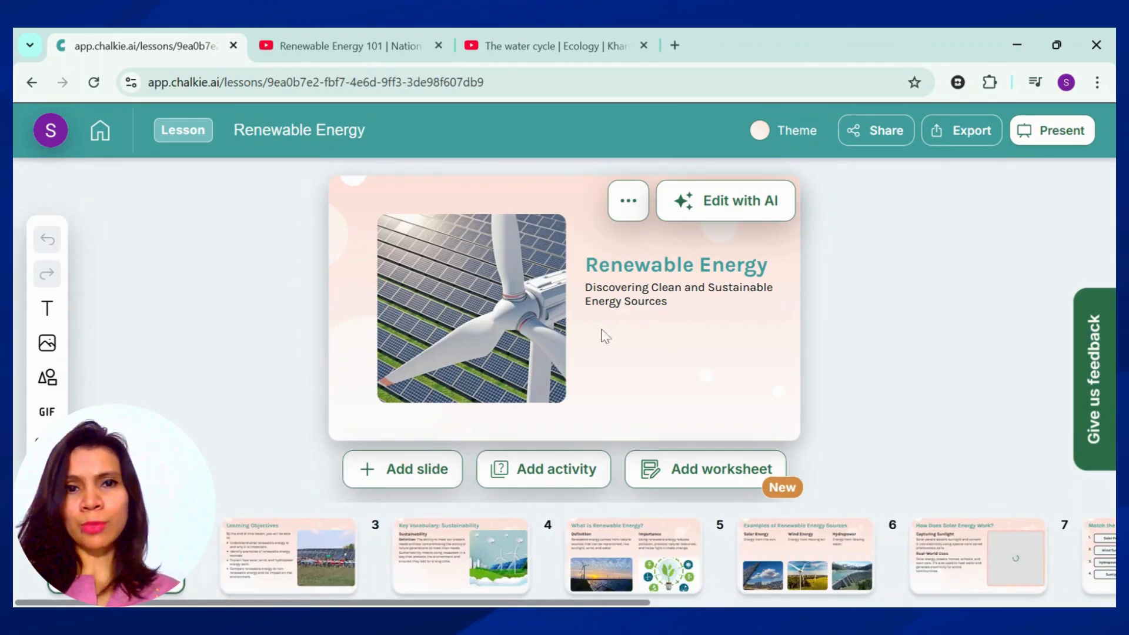
pyautogui.click(471, 308)
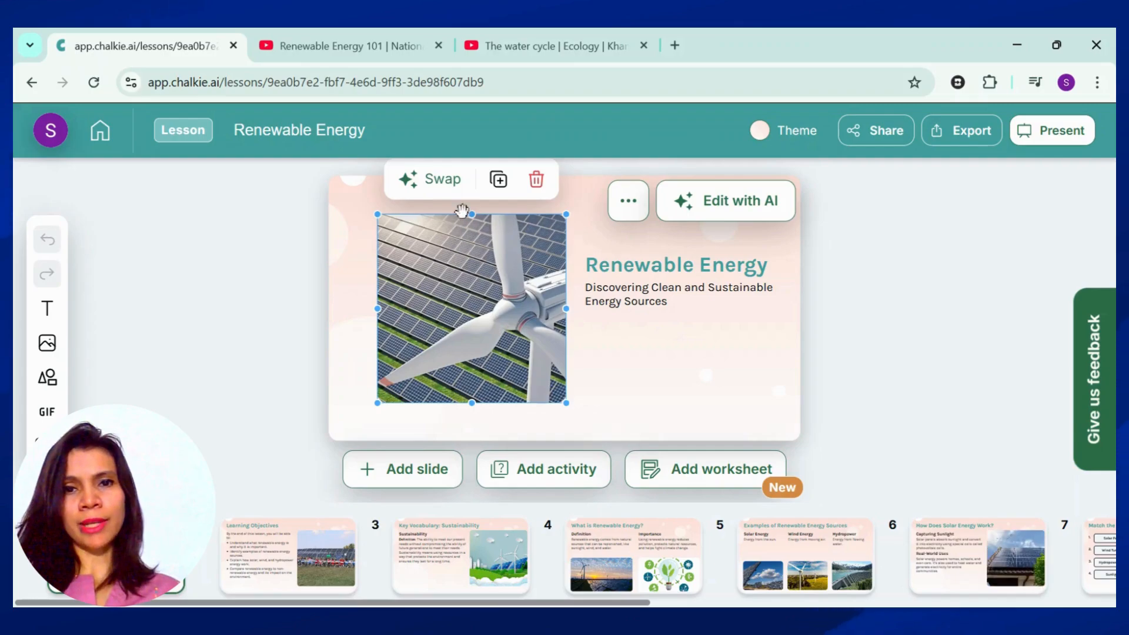
pyautogui.click(430, 180)
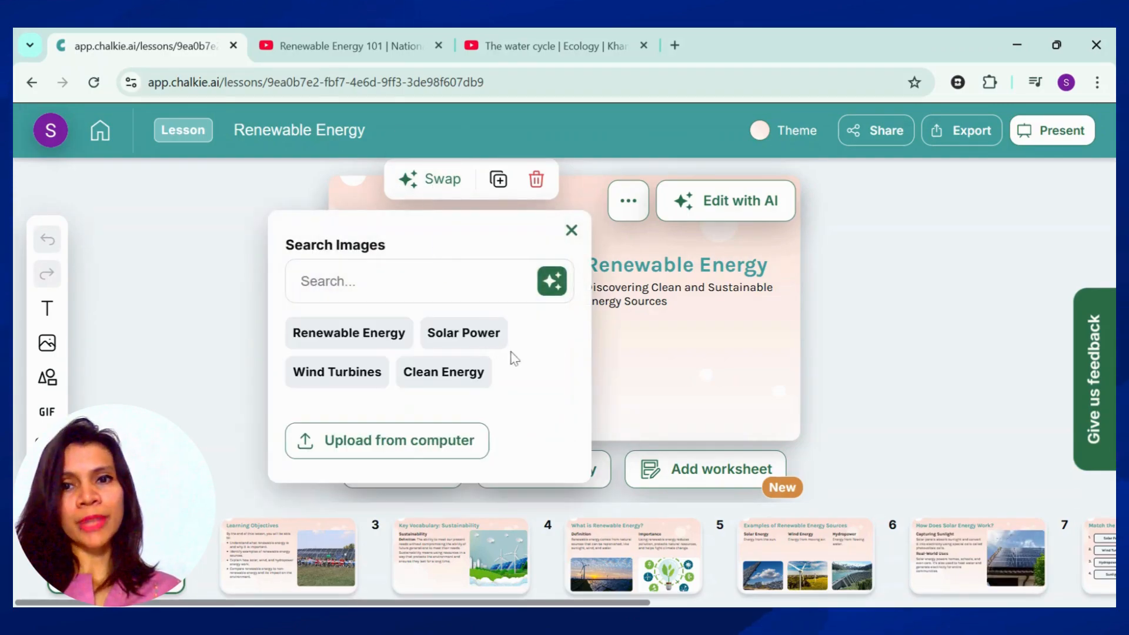
pyautogui.moveTo(360, 345)
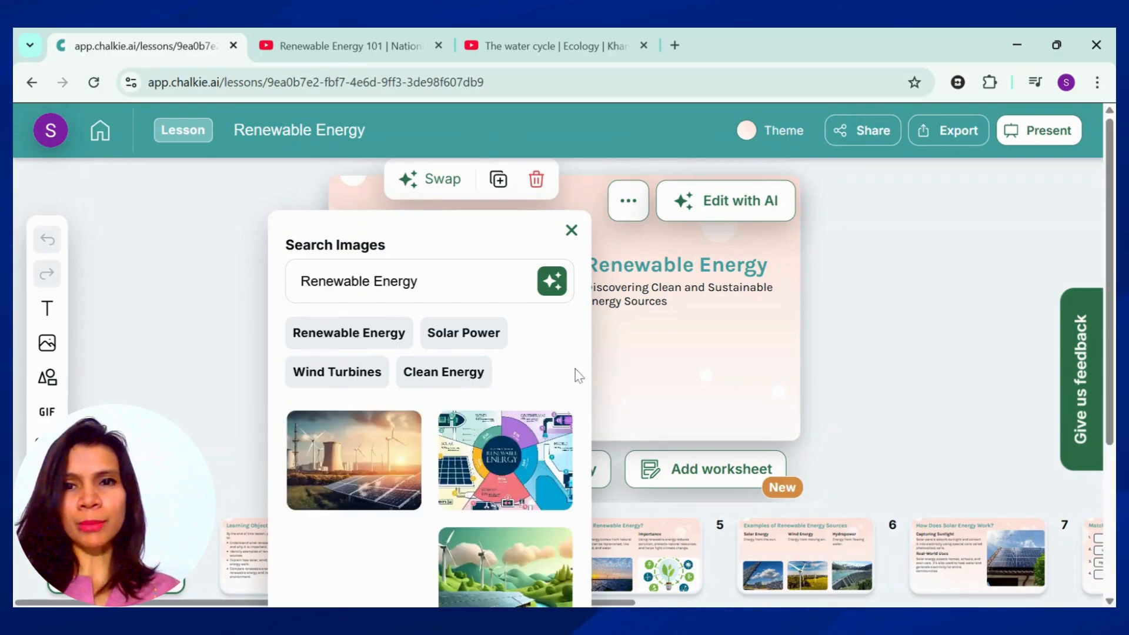
pyautogui.scroll(-3)
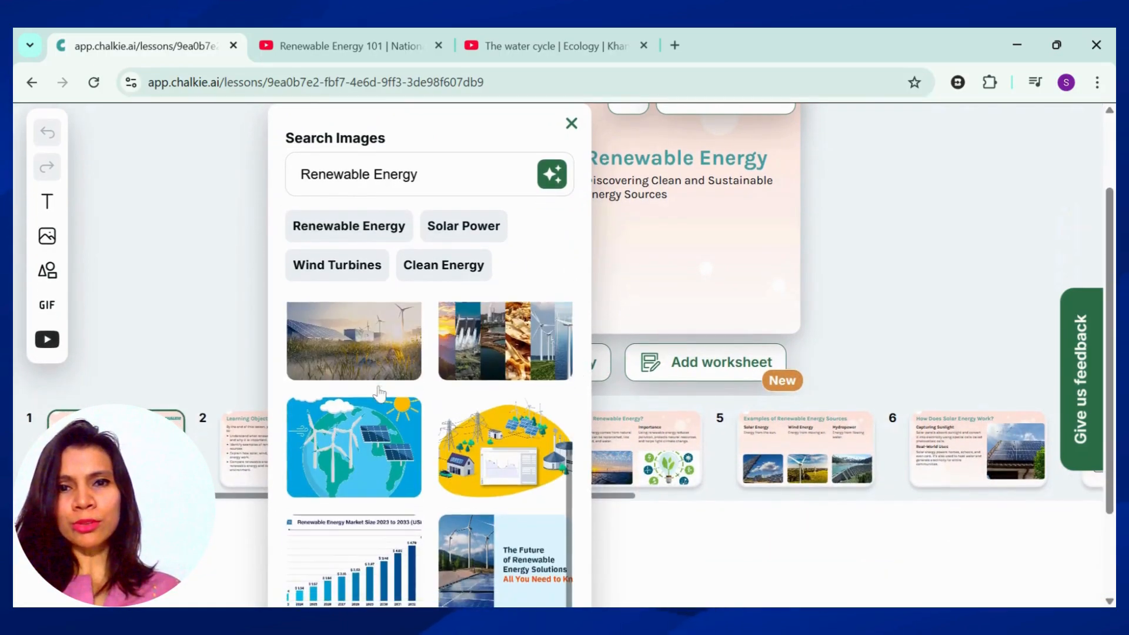
pyautogui.click(354, 340)
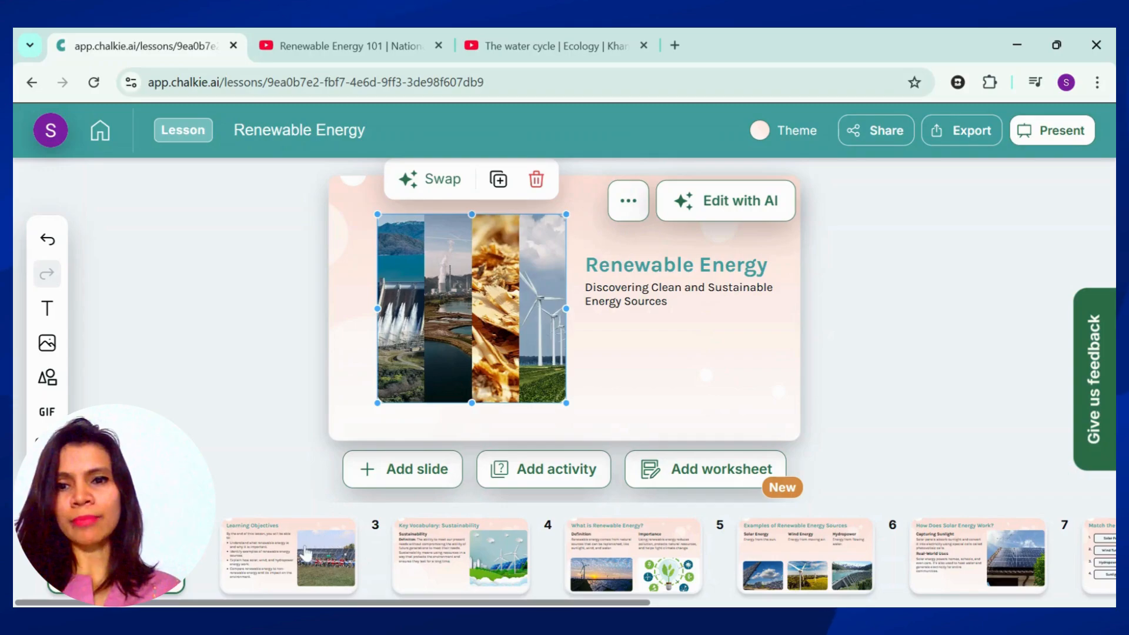
# - Rewrite slide 2's objectives with 'Make it more fun', then open the Key Vocabulary slide
pyautogui.click(288, 562)
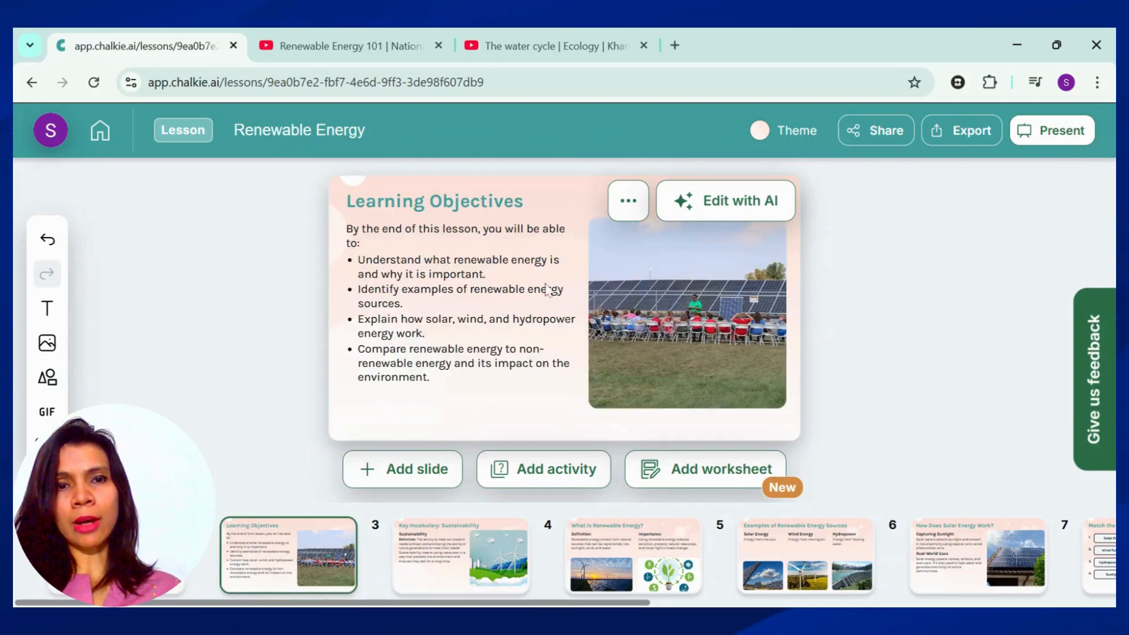
pyautogui.click(431, 279)
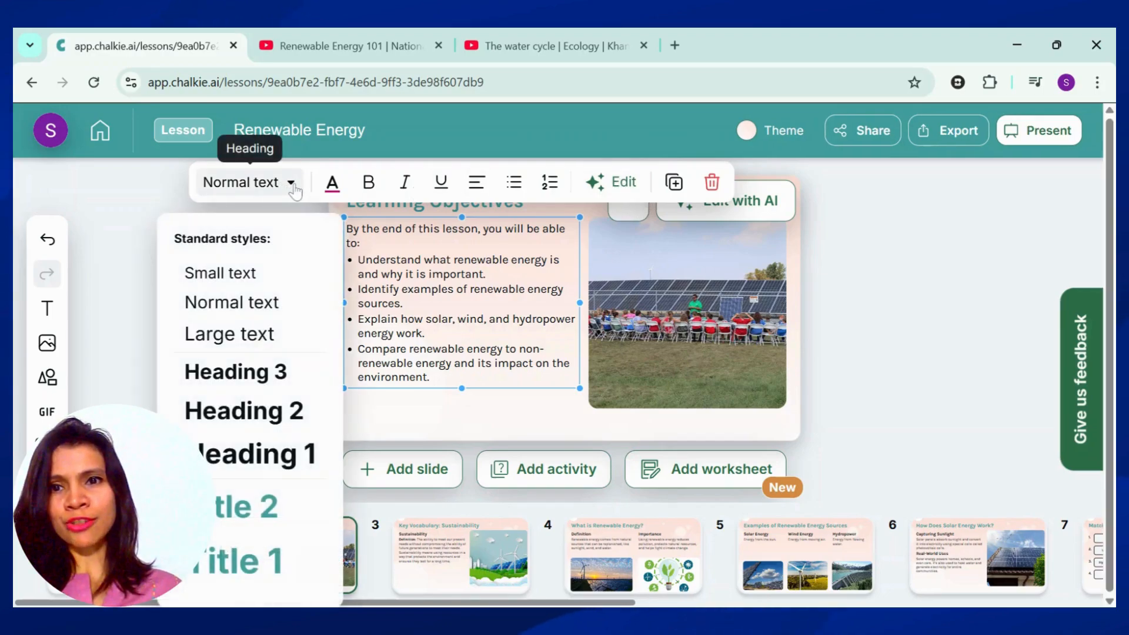
pyautogui.moveTo(369, 185)
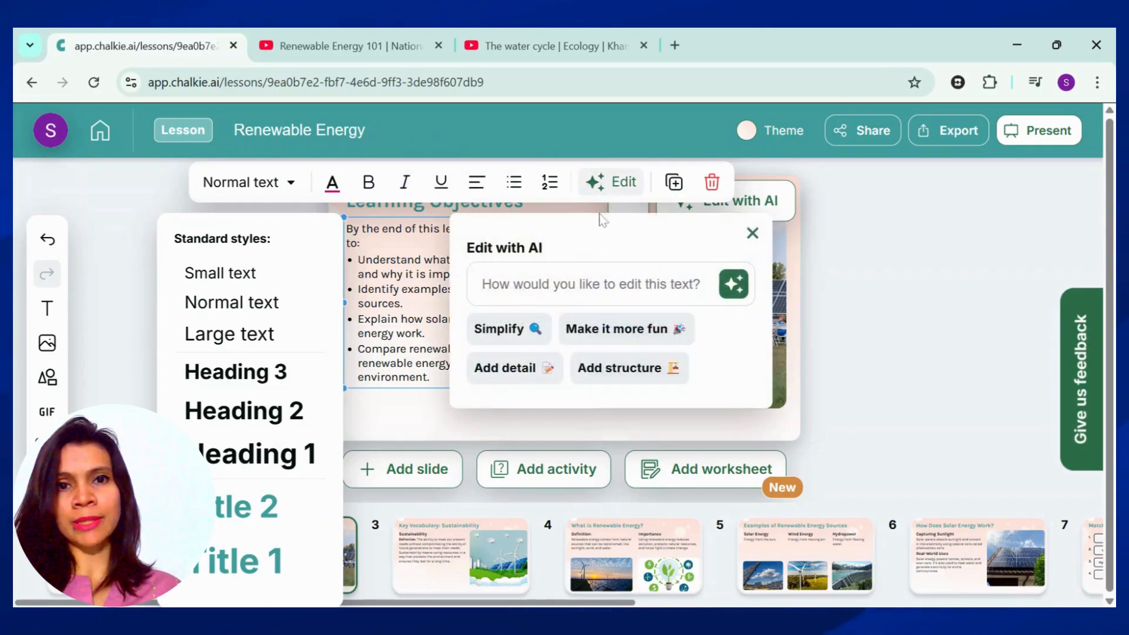
pyautogui.click(753, 233)
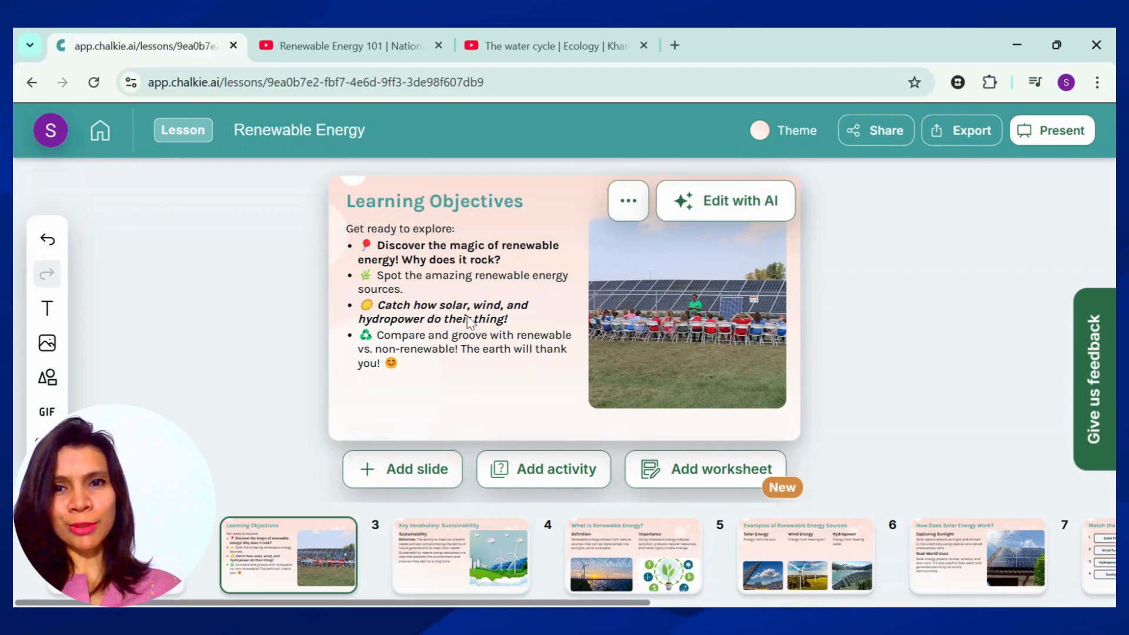
pyautogui.click(462, 558)
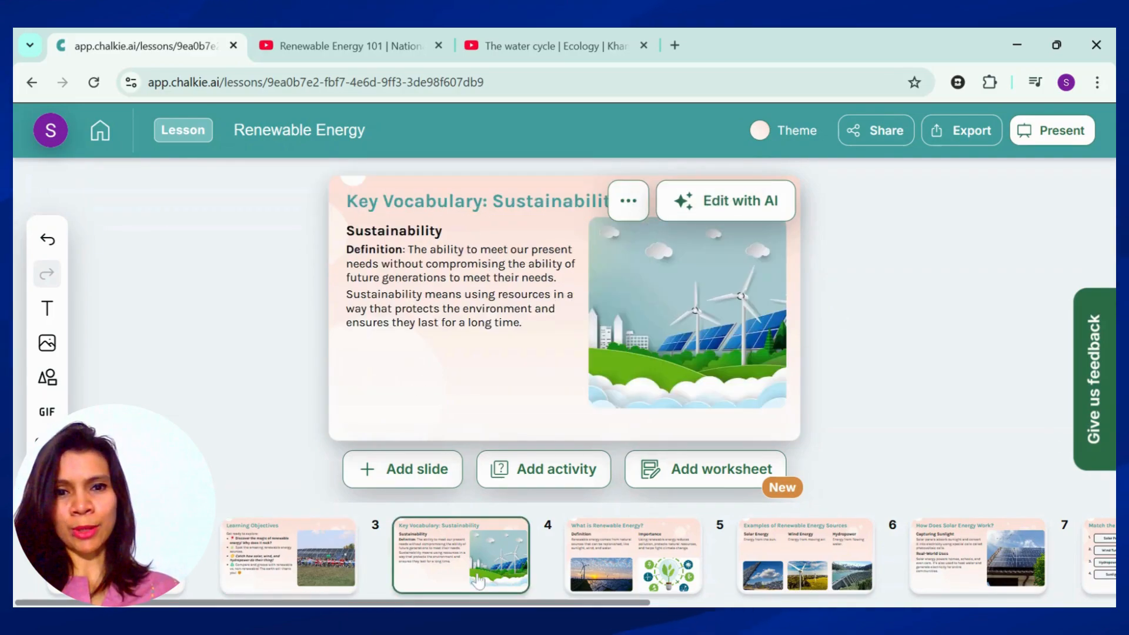
# - Add a blank slide after slide 4 embedding YouTube video watch?v=1kUE0BZtTRc
pyautogui.click(629, 557)
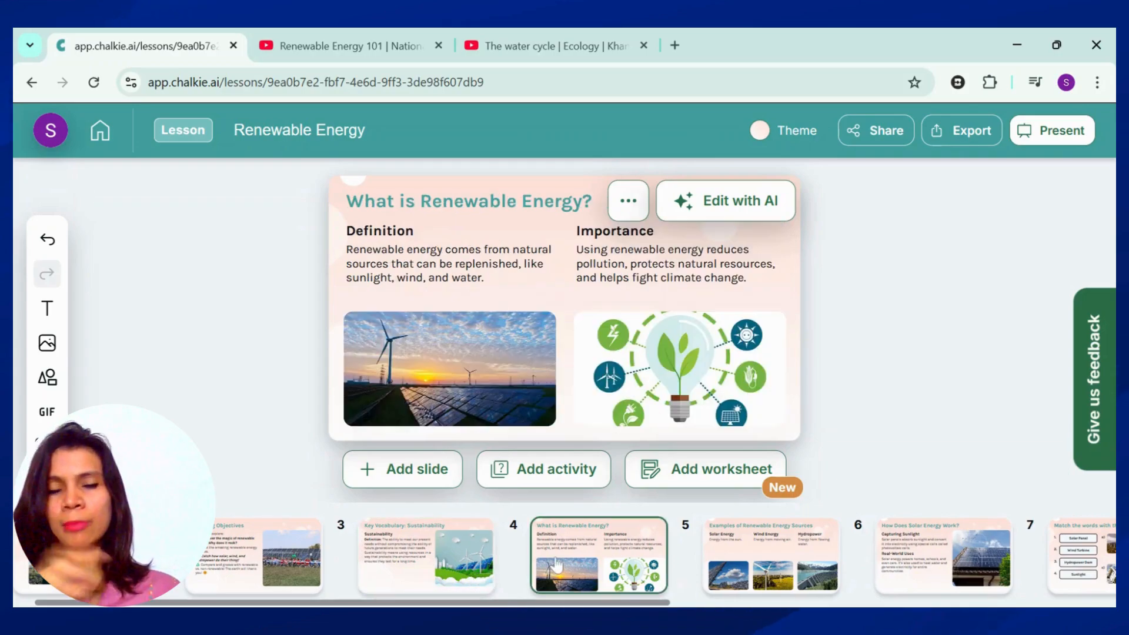
pyautogui.moveTo(267, 439)
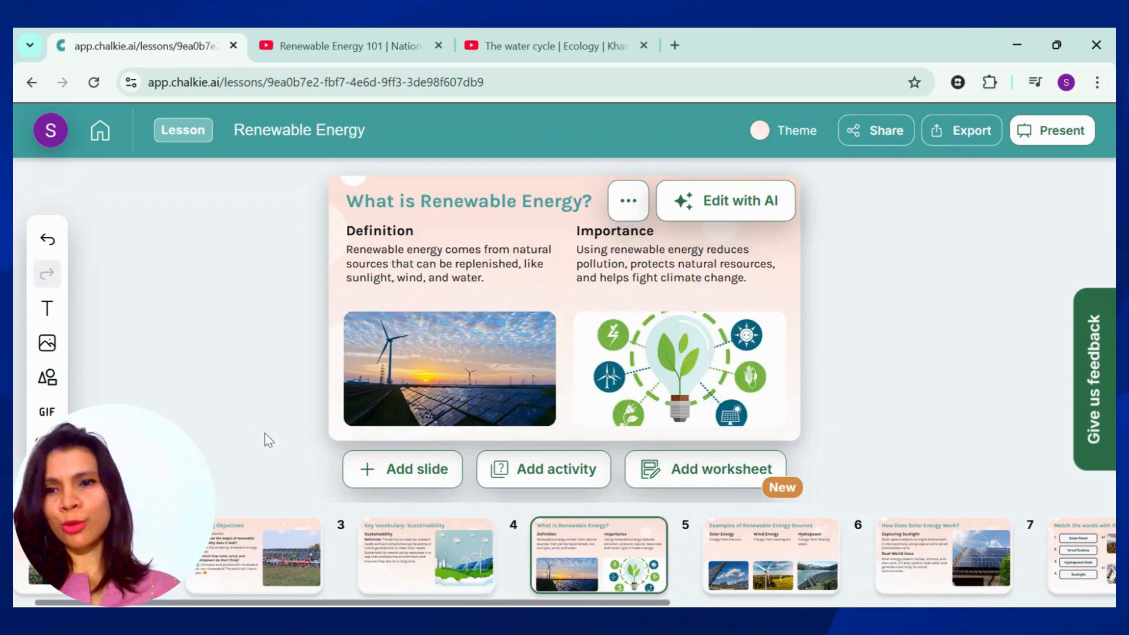
pyautogui.moveTo(438, 482)
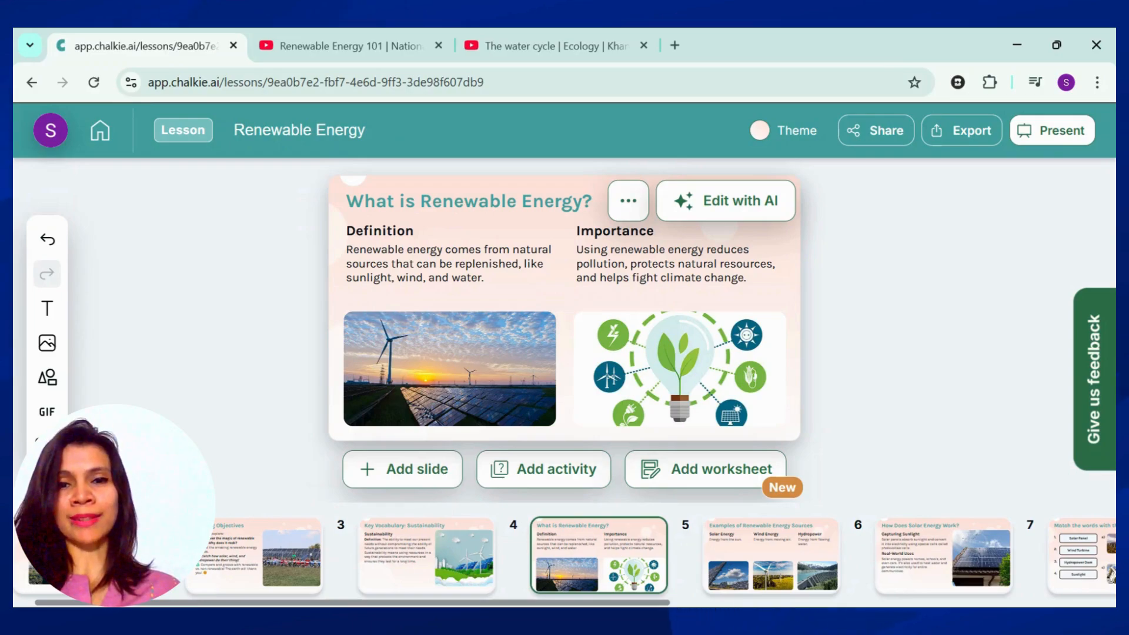
pyautogui.click(415, 469)
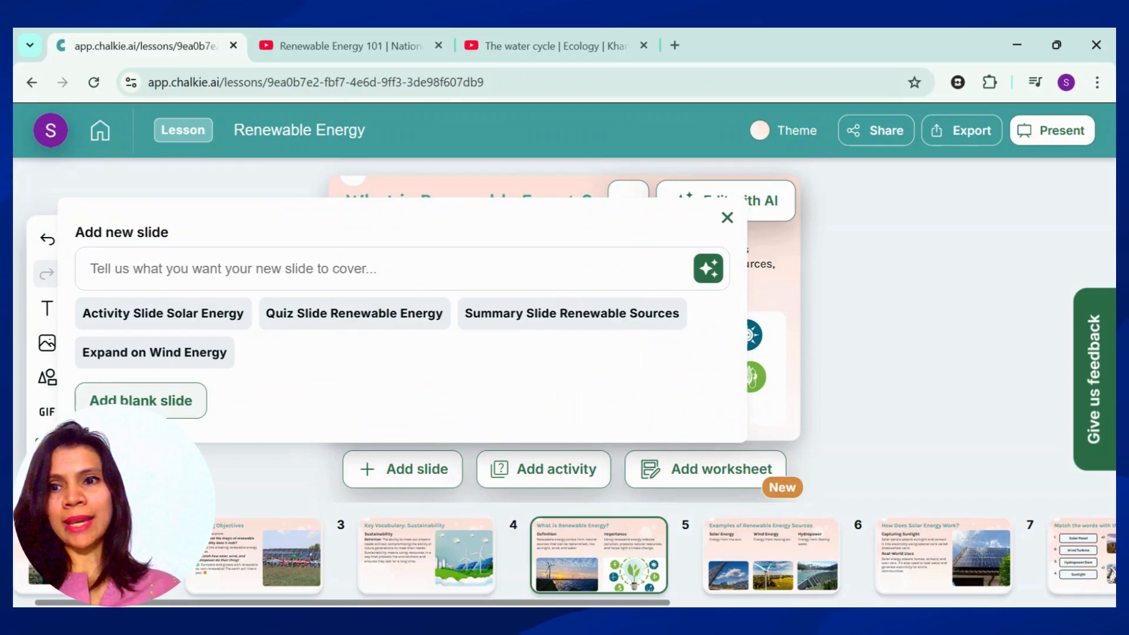
pyautogui.click(140, 400)
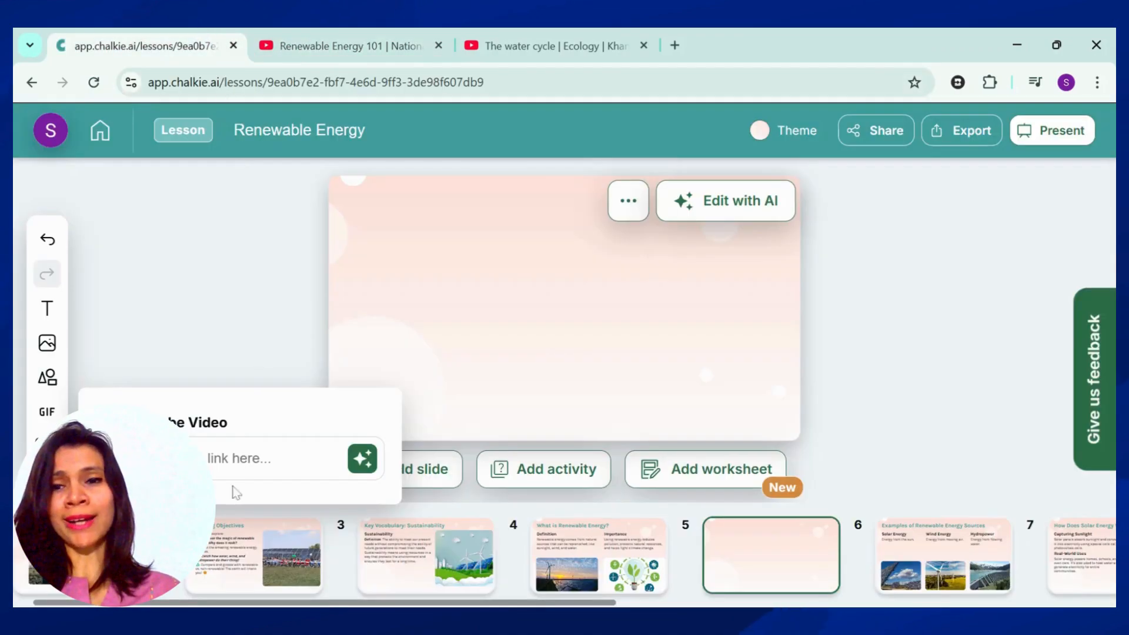
pyautogui.write('watch?v=1kUE0BZtTRc')
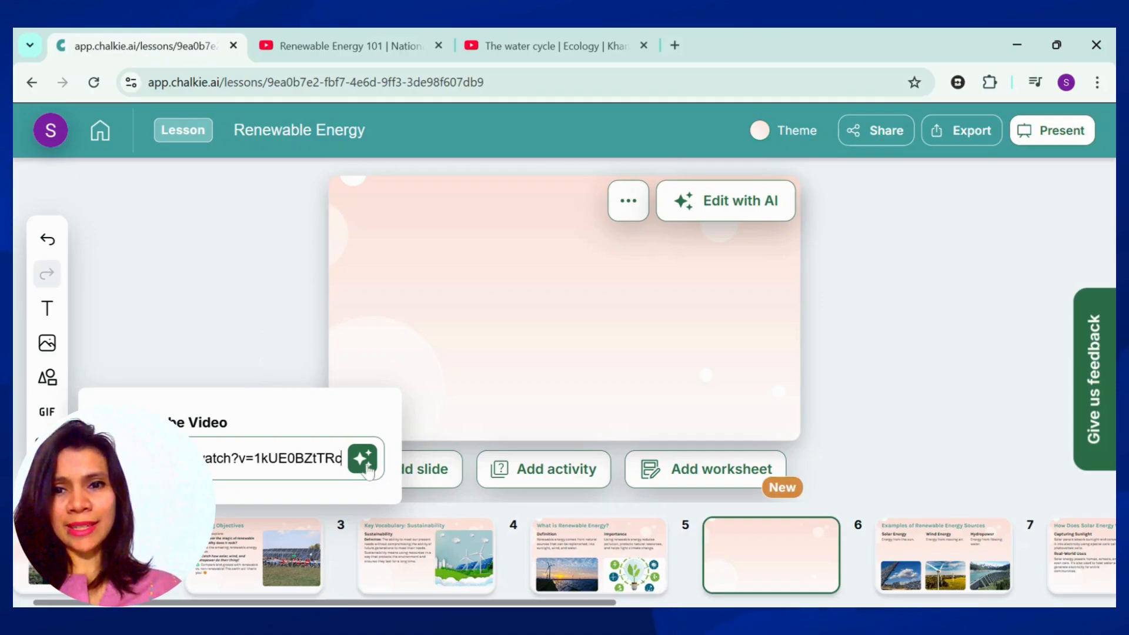
pyautogui.click(364, 460)
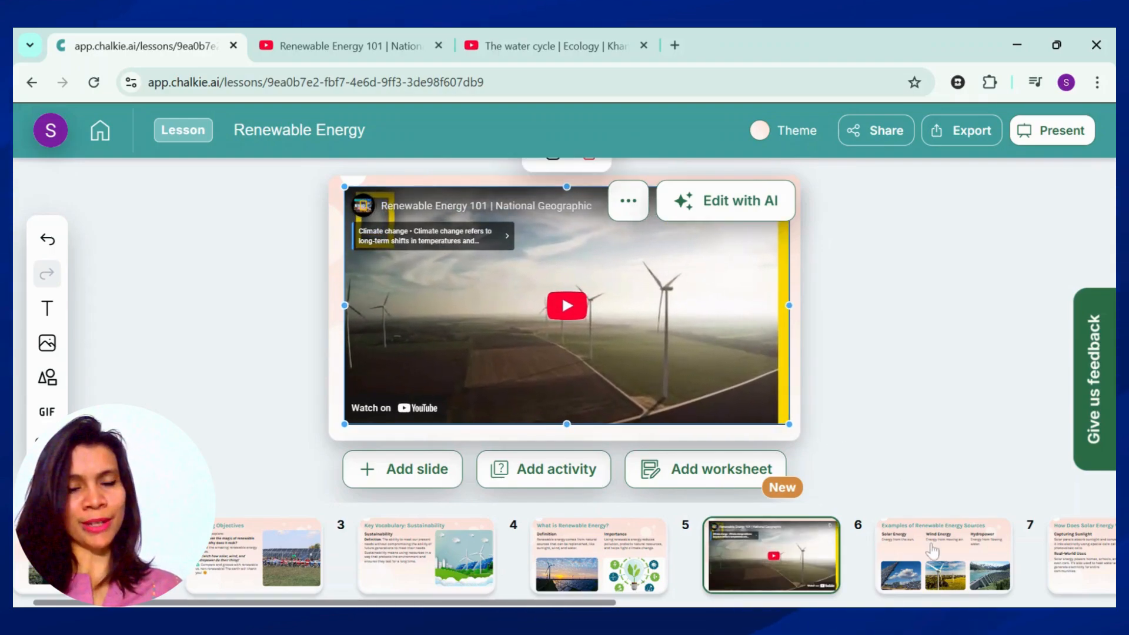
# - Apply 'Expand on the content' to the Examples of Renewable Energy slide
pyautogui.click(934, 552)
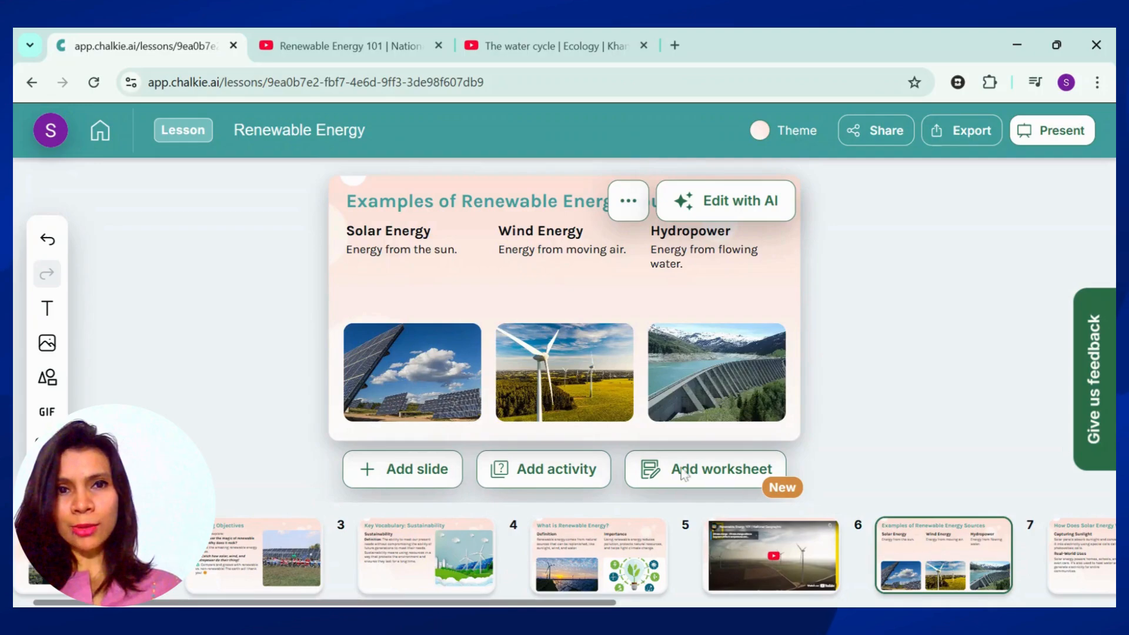
pyautogui.moveTo(530, 233)
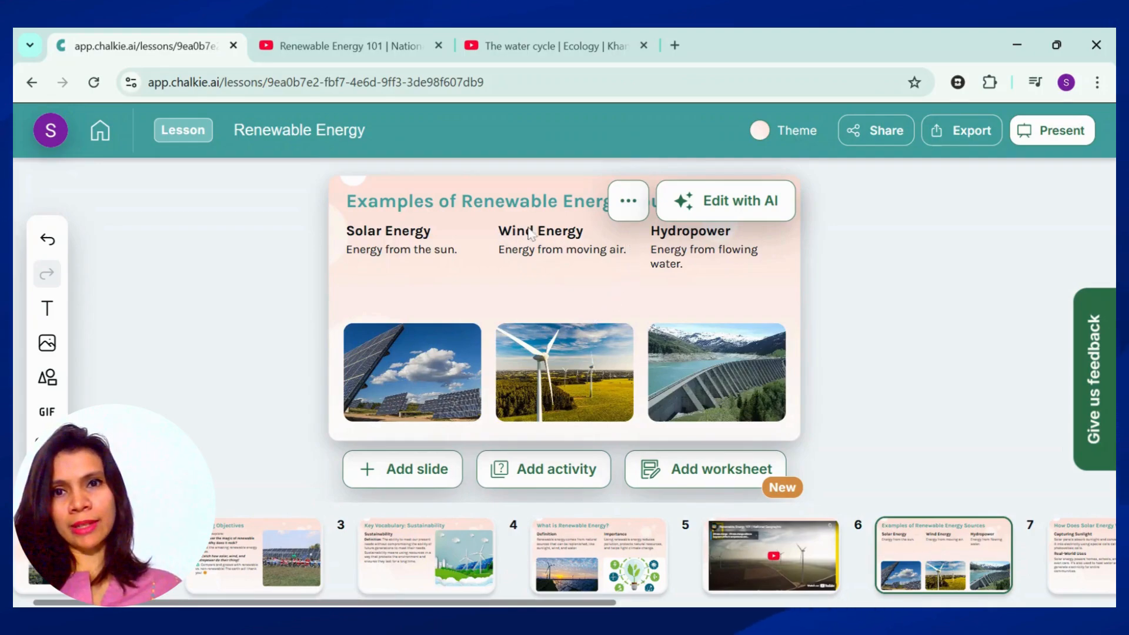
pyautogui.click(629, 201)
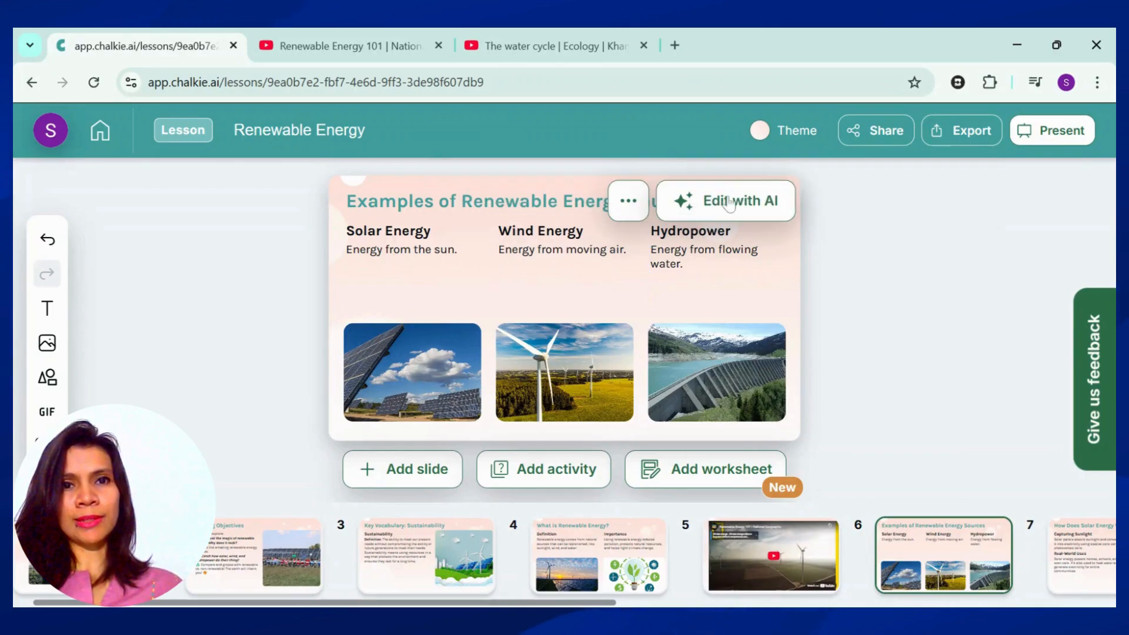
pyautogui.click(726, 200)
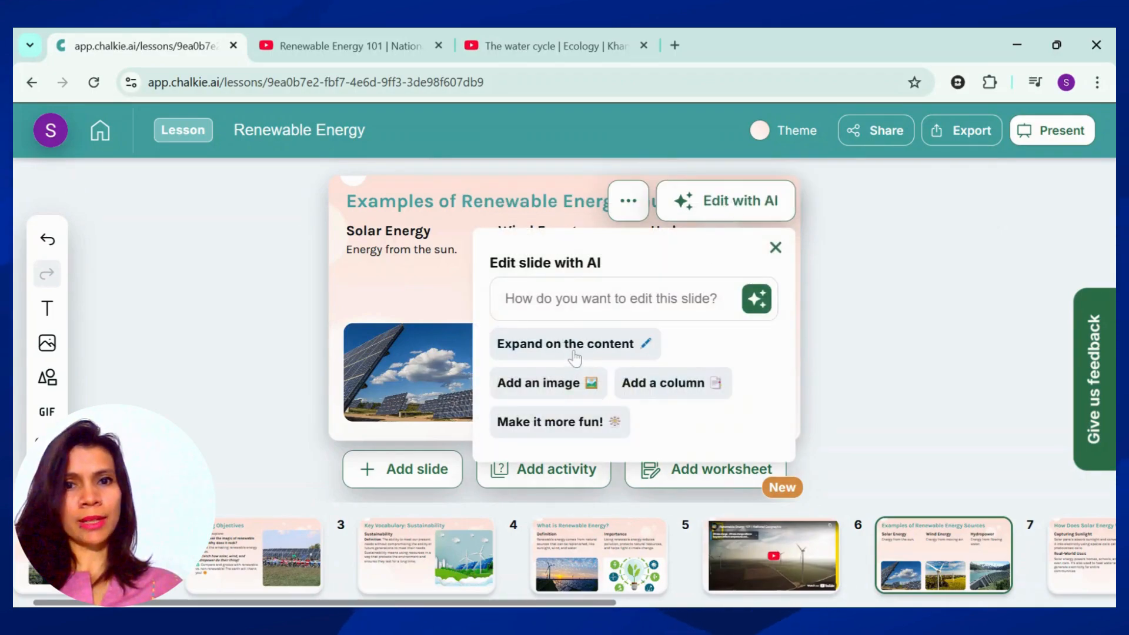
pyautogui.click(564, 344)
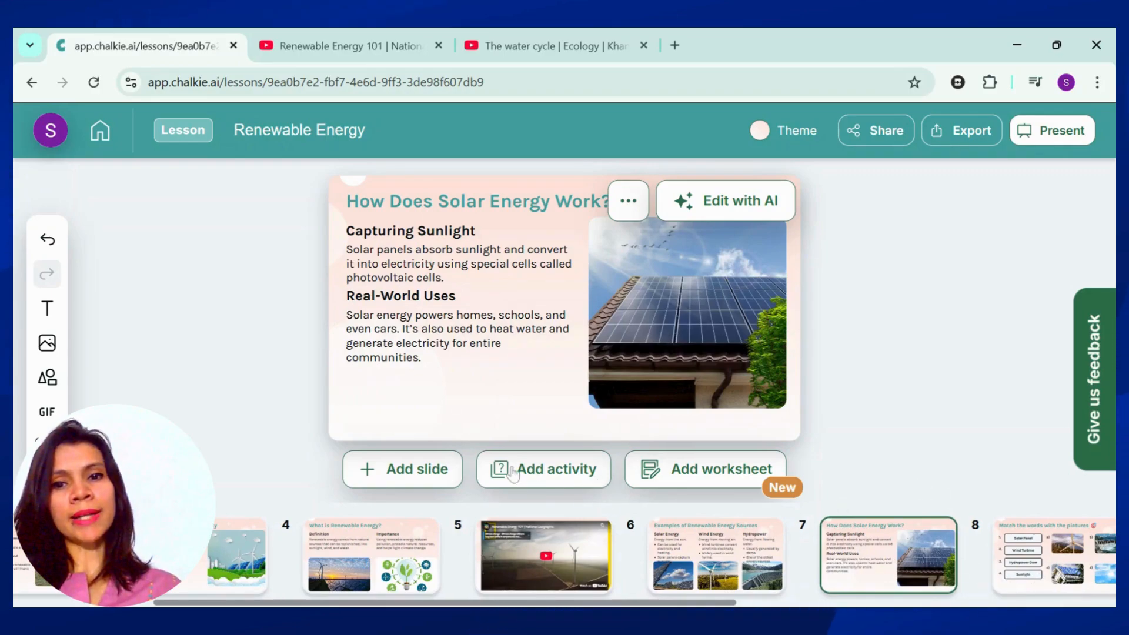
# - Add a quiz activity after the solar slide and browse slides through to Summary
pyautogui.click(544, 469)
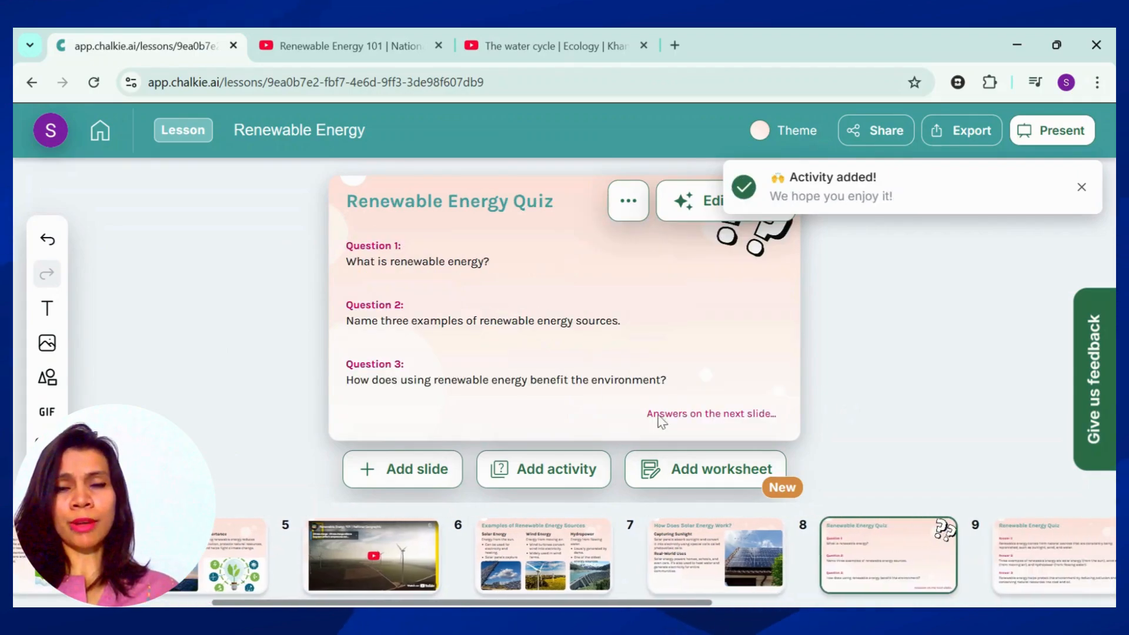
pyautogui.click(1082, 186)
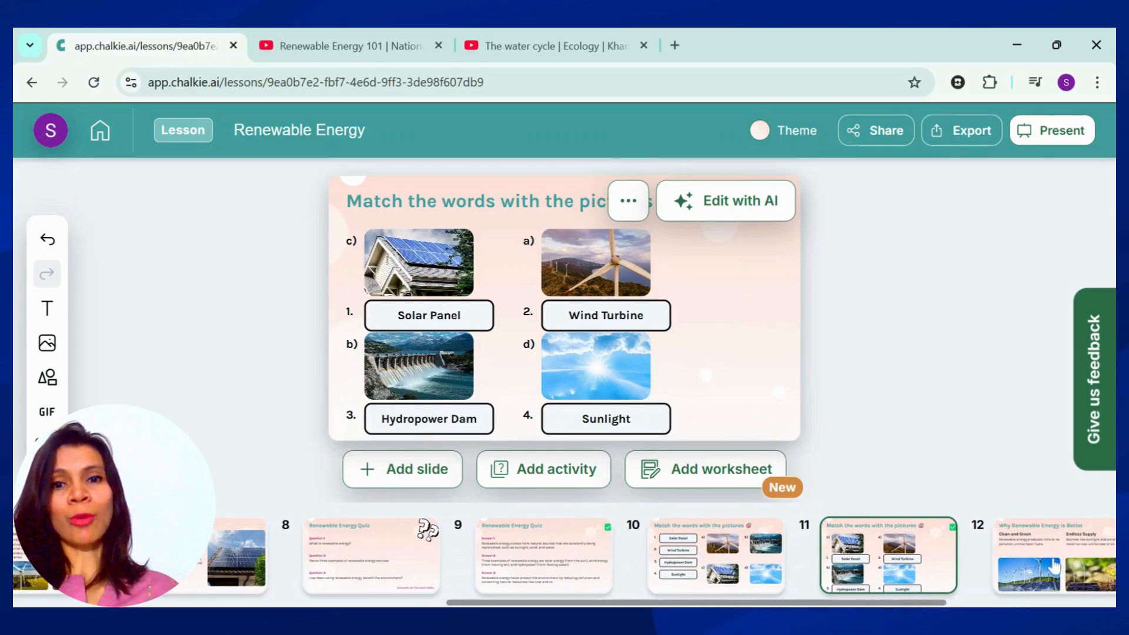
pyautogui.click(1055, 560)
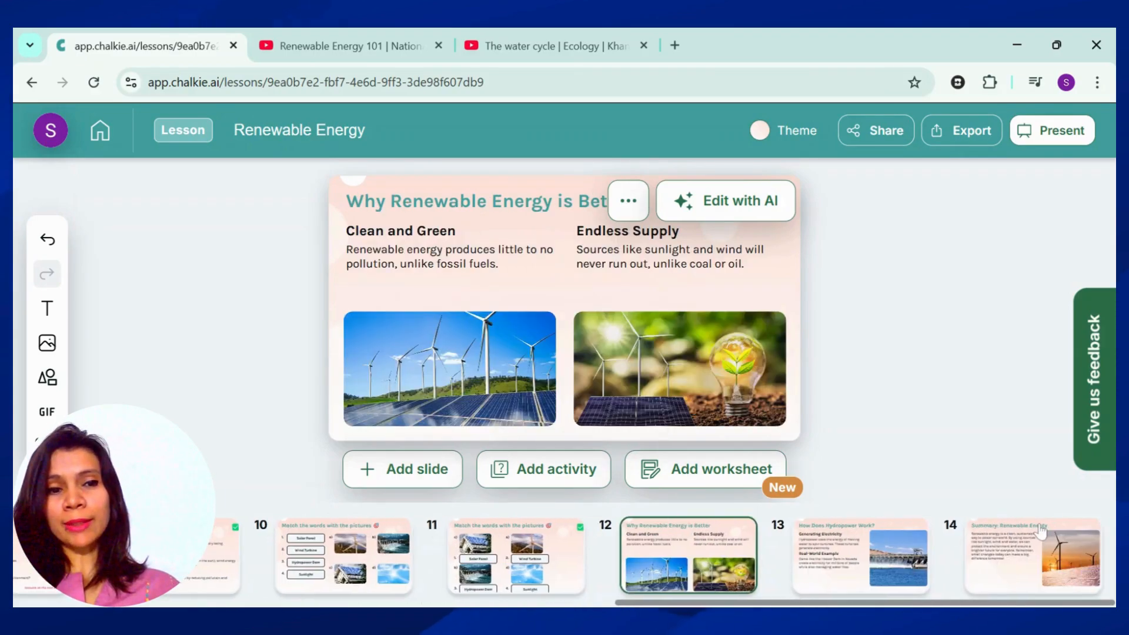
pyautogui.click(1035, 558)
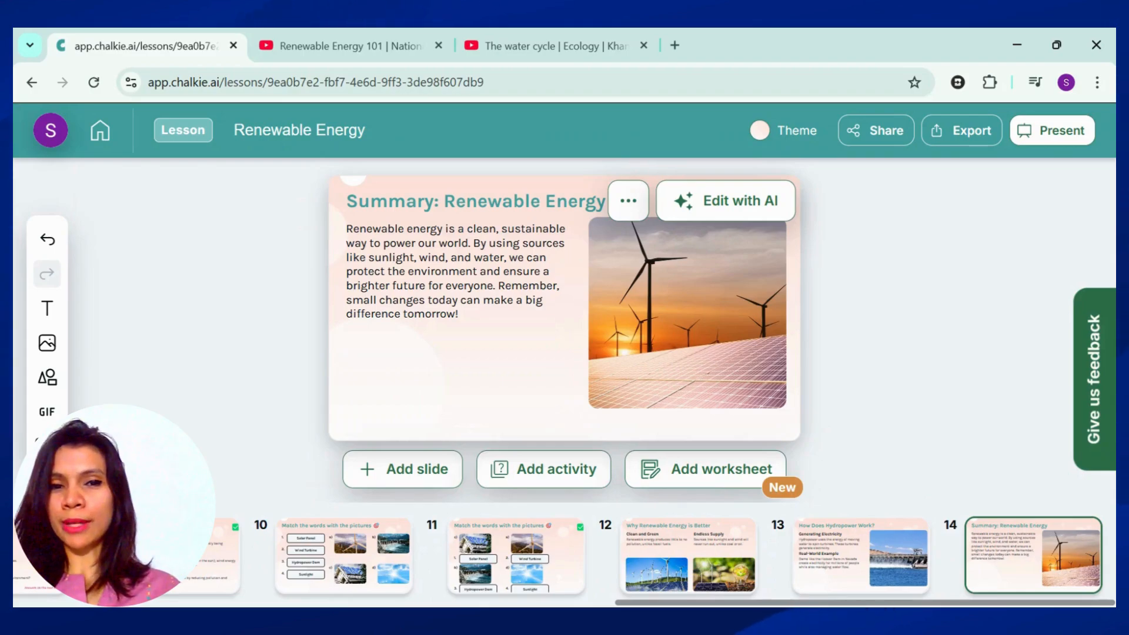
pyautogui.moveTo(521, 469)
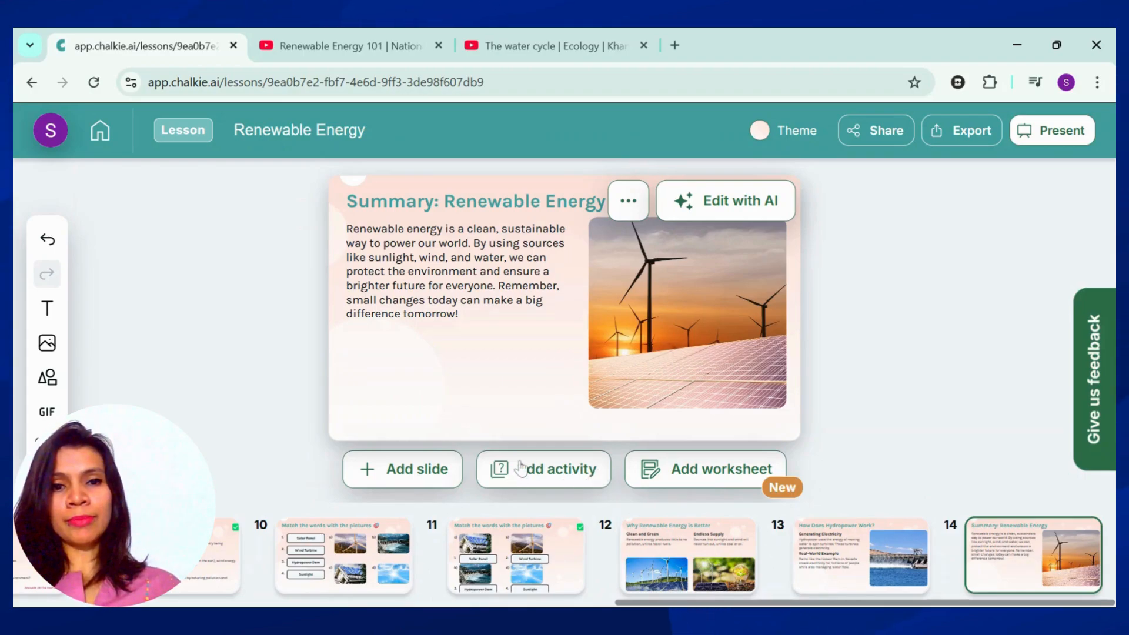
# - Add an Open-ended activity after the Summary slide
pyautogui.click(543, 470)
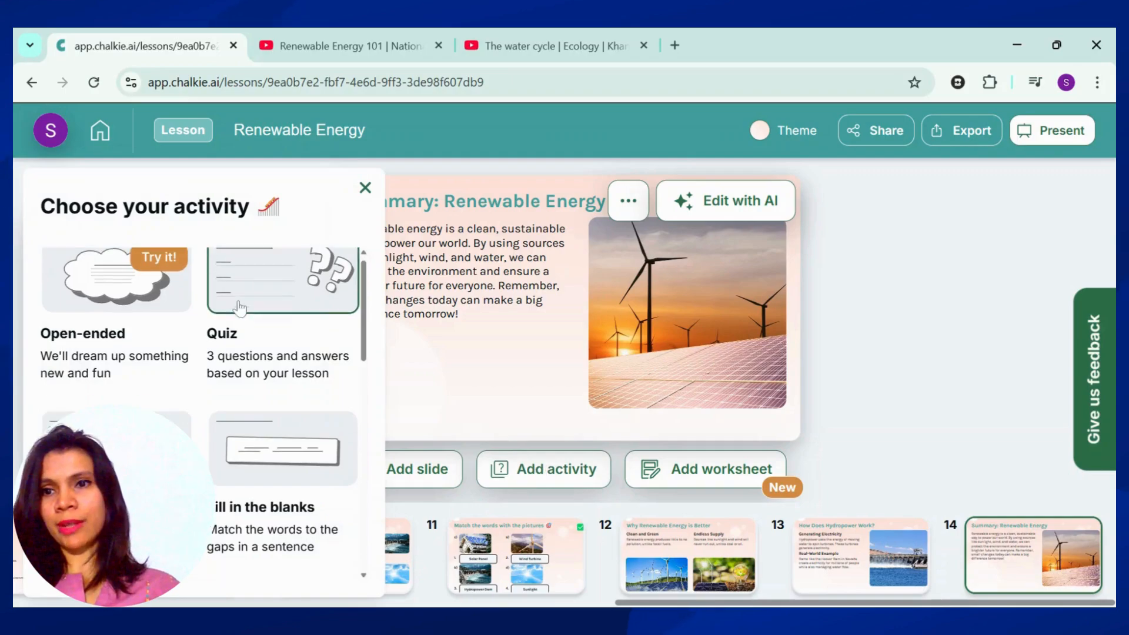
pyautogui.click(281, 281)
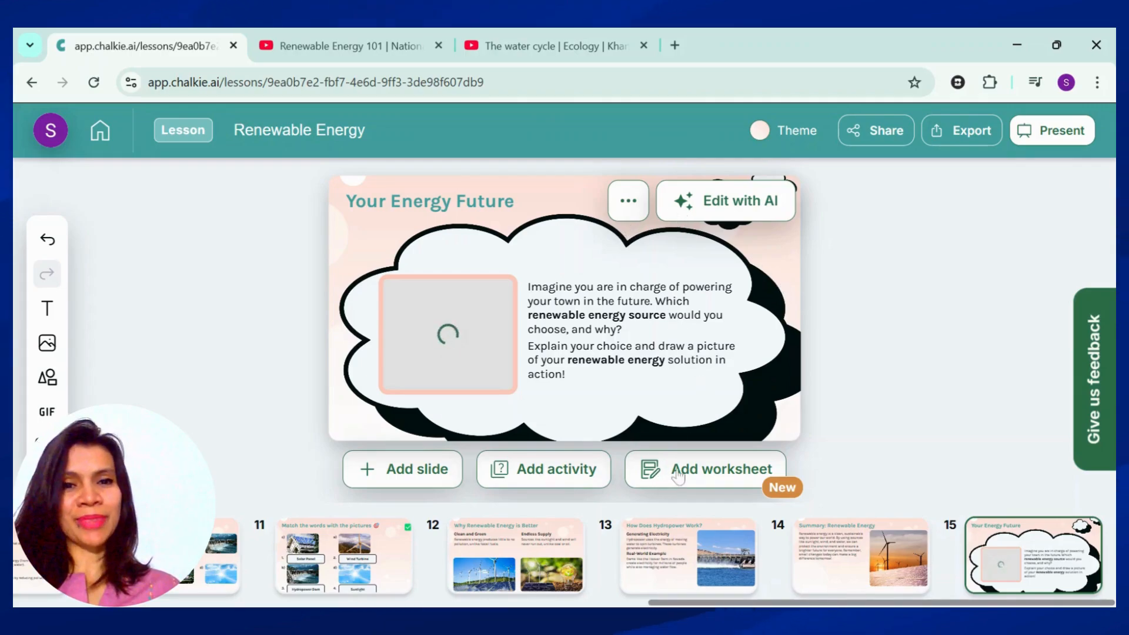
# - Create a Variety worksheet with Moderate question level
pyautogui.click(707, 470)
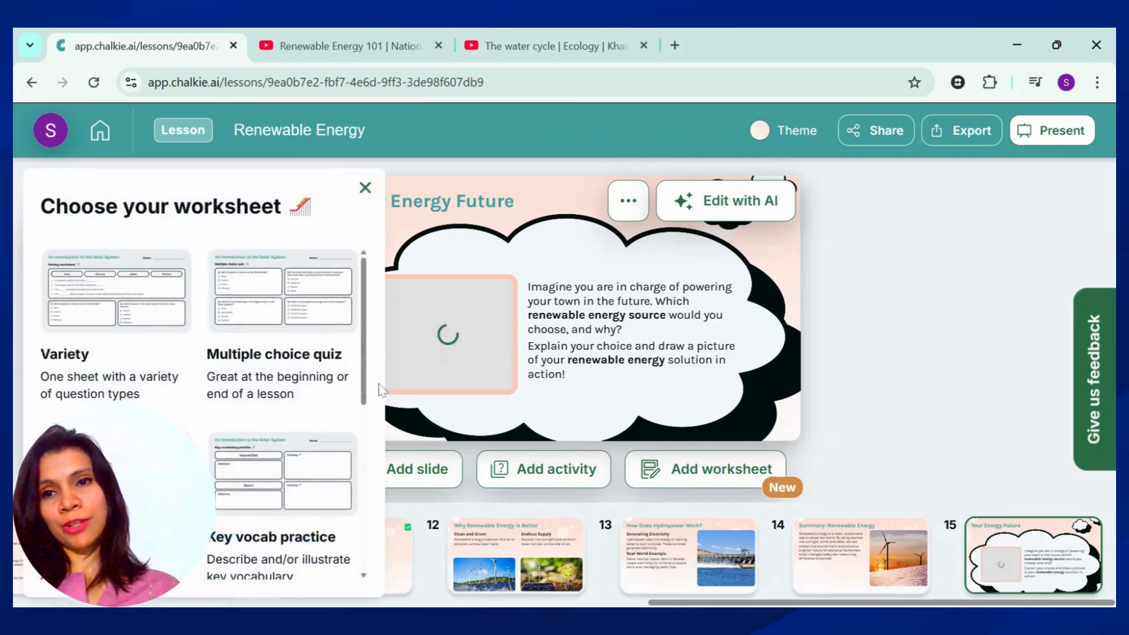
pyautogui.scroll(-3)
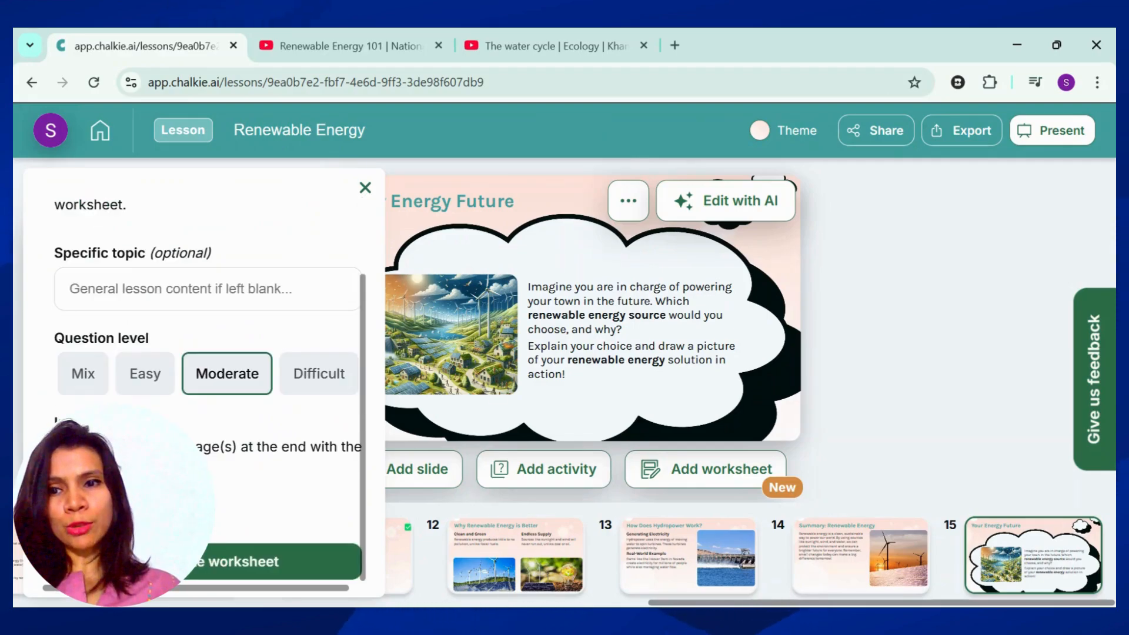
pyautogui.moveTo(238, 473)
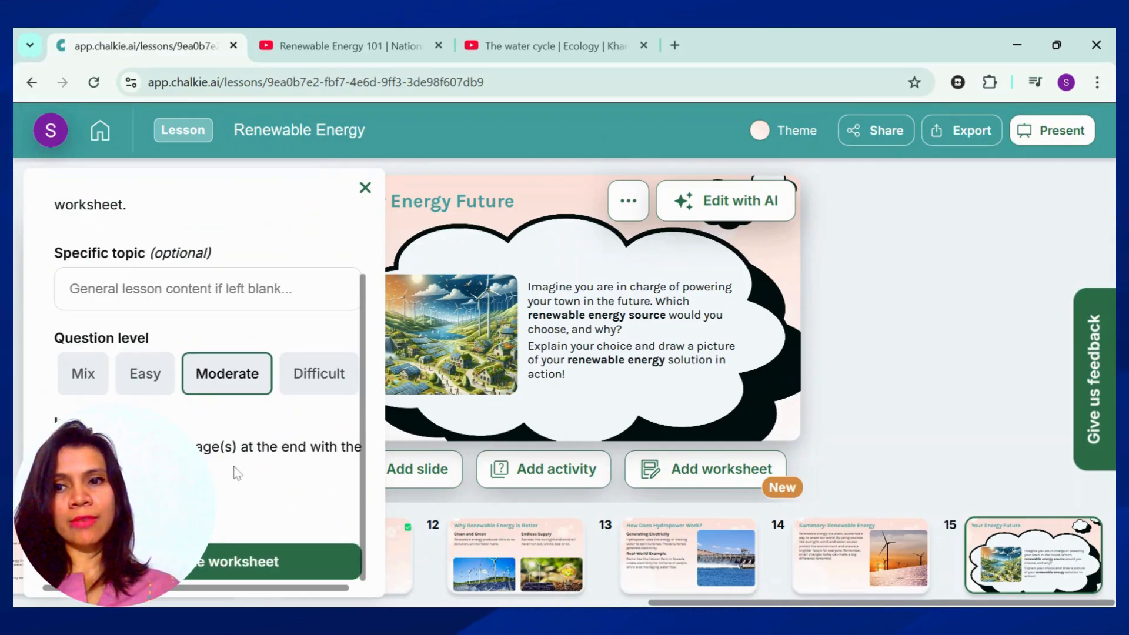
pyautogui.moveTo(261, 577)
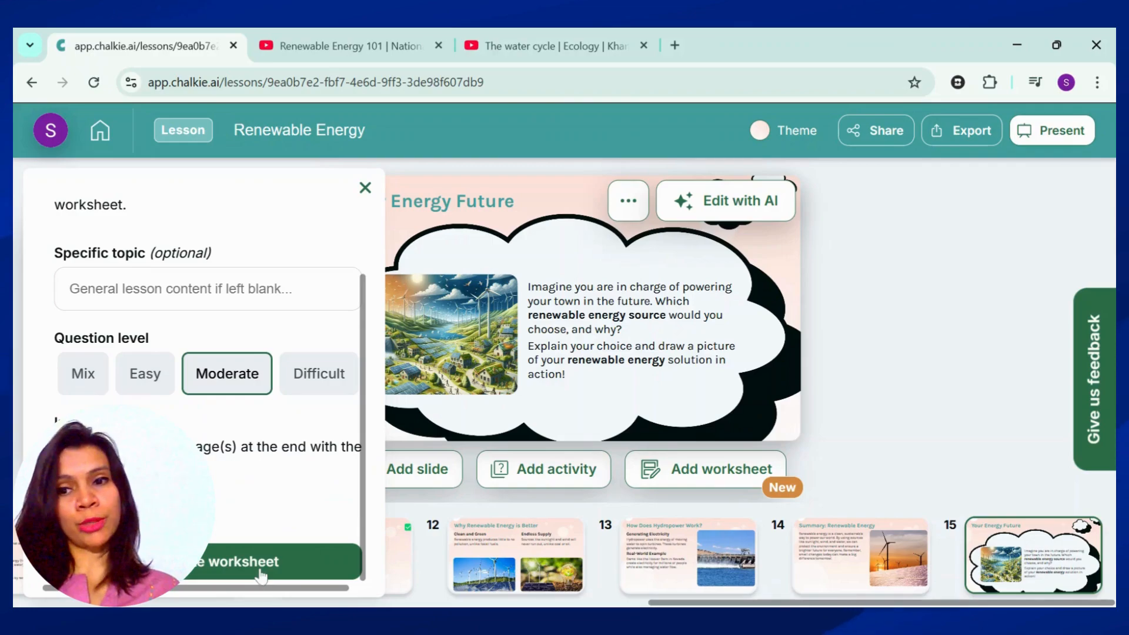
pyautogui.click(261, 562)
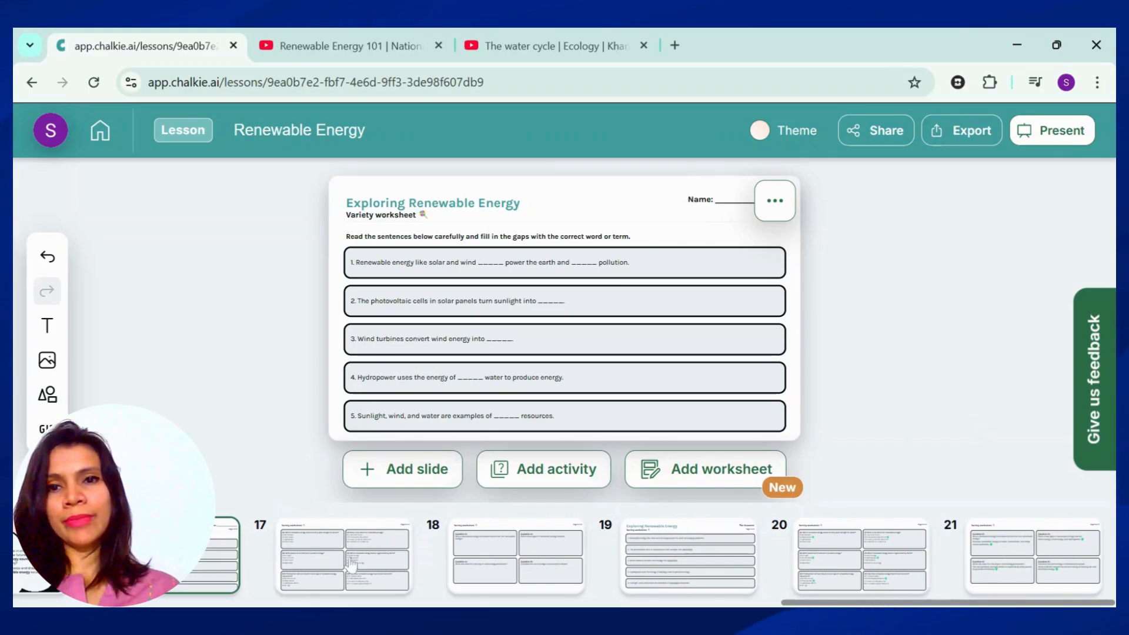
# - Browse worksheet slides 17–20, including the fill-in-the-gaps answers and the answer key for questions 6–11
pyautogui.click(344, 557)
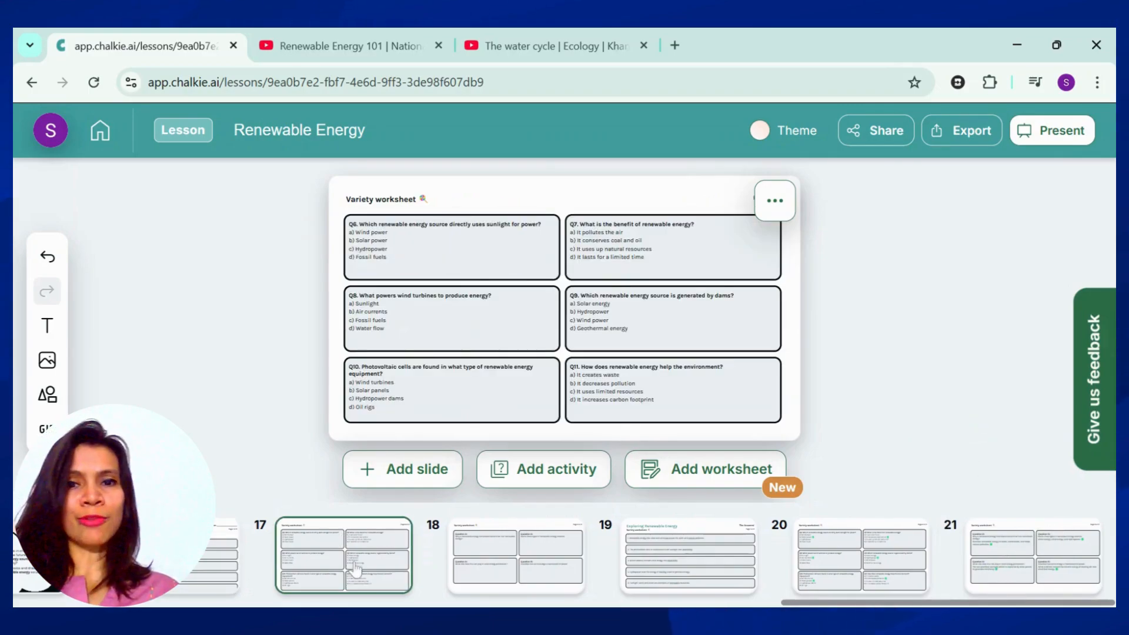
pyautogui.click(514, 554)
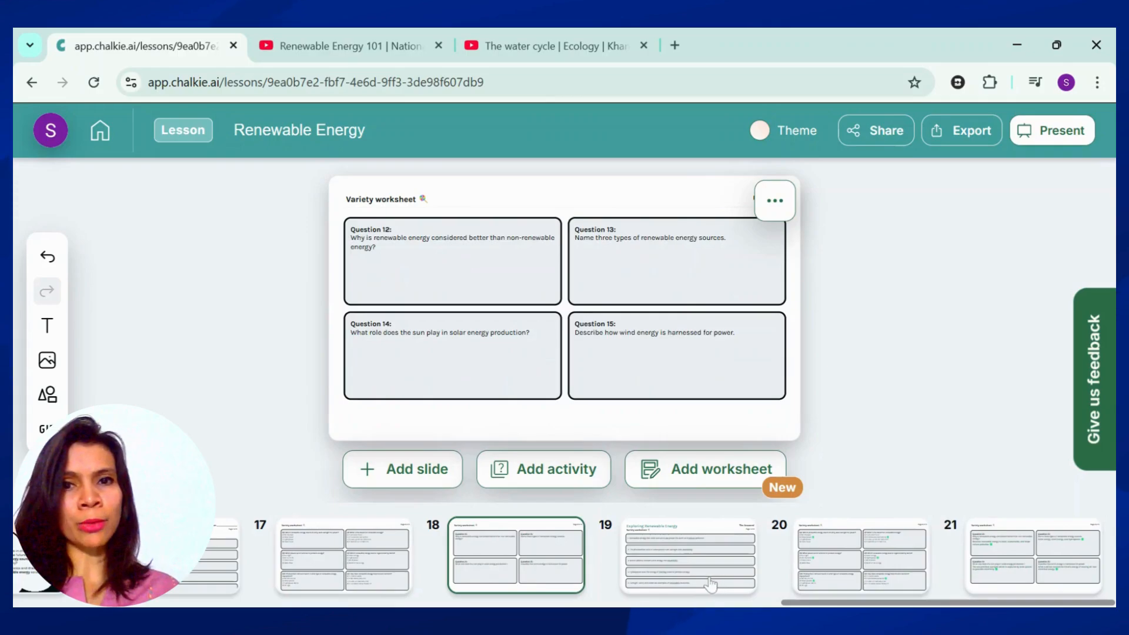
pyautogui.click(688, 563)
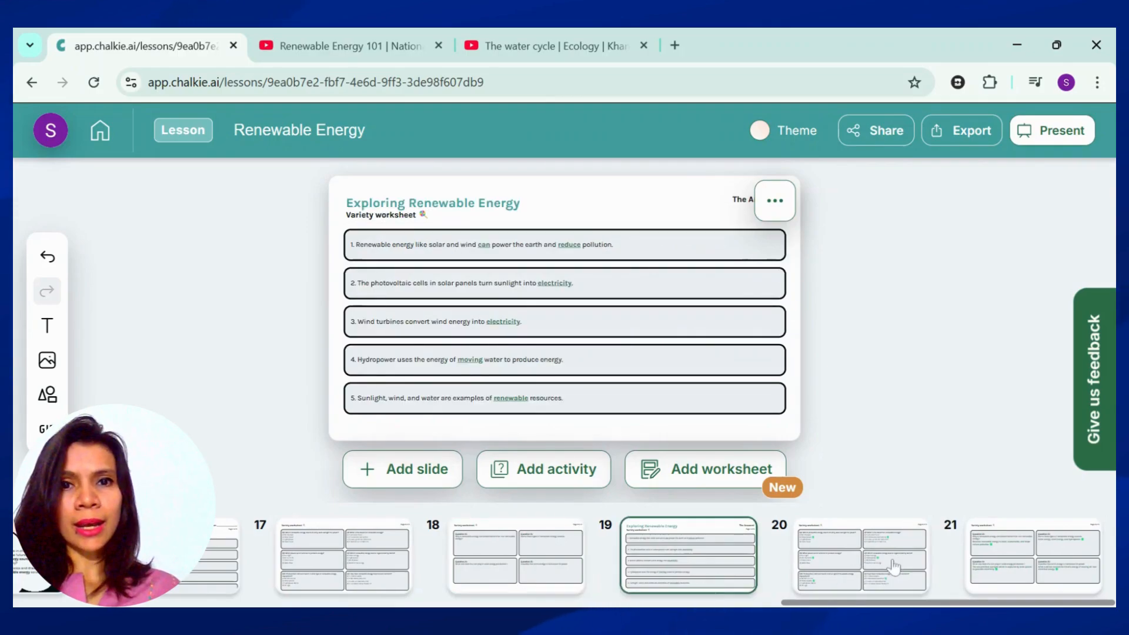
pyautogui.click(861, 560)
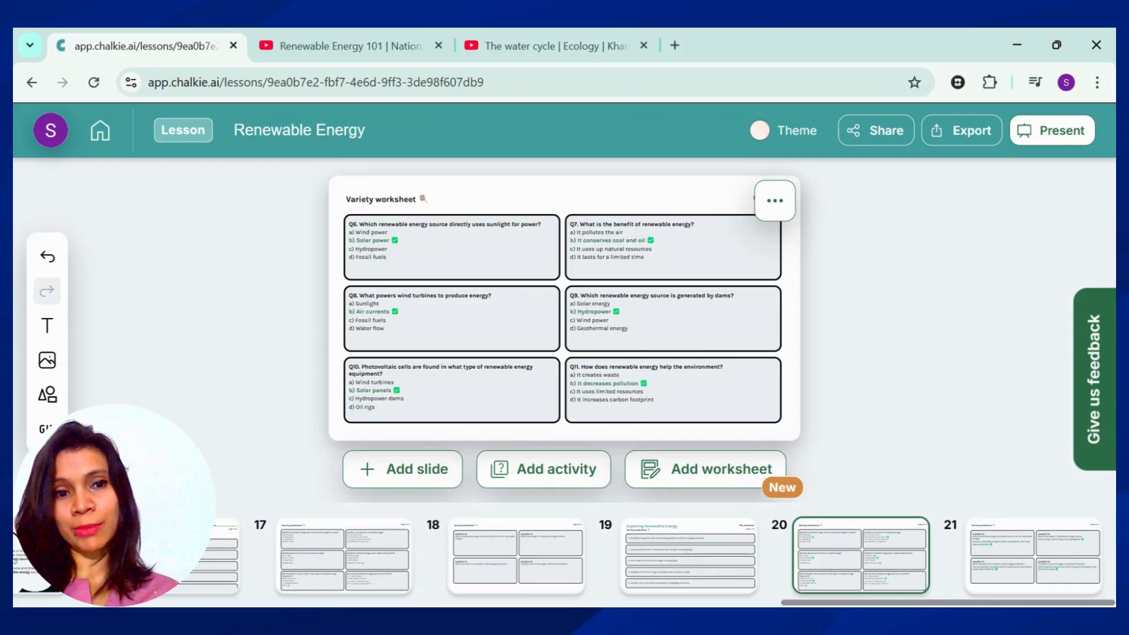
pyautogui.hscroll(-3)
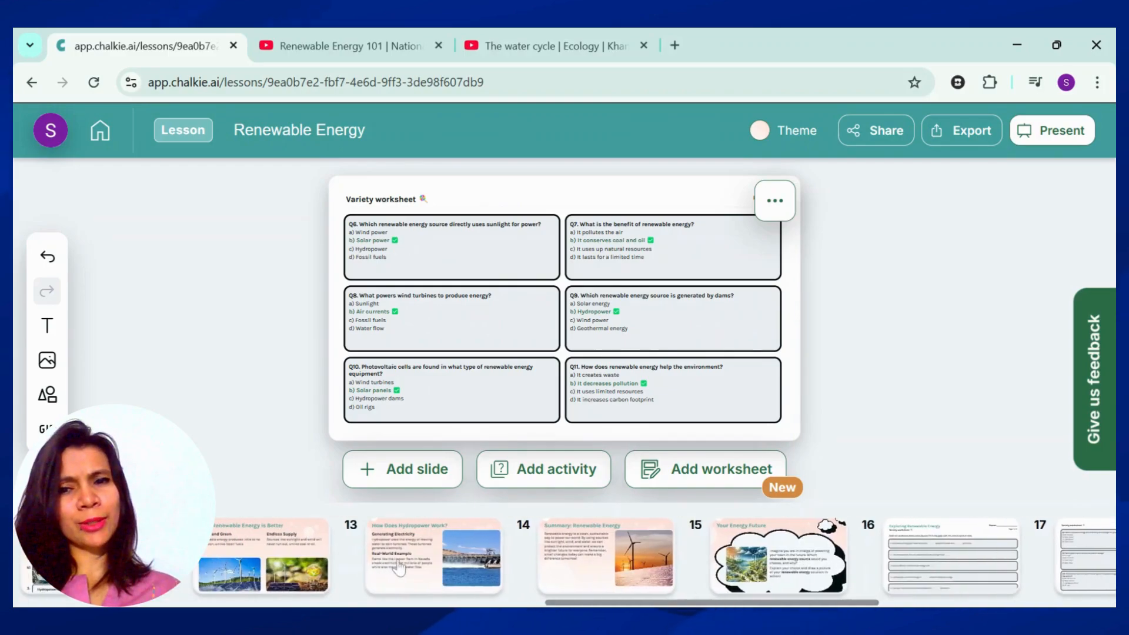
# - Apply the Gradient II theme to the lesson, then preview and dismiss the export options
pyautogui.click(433, 560)
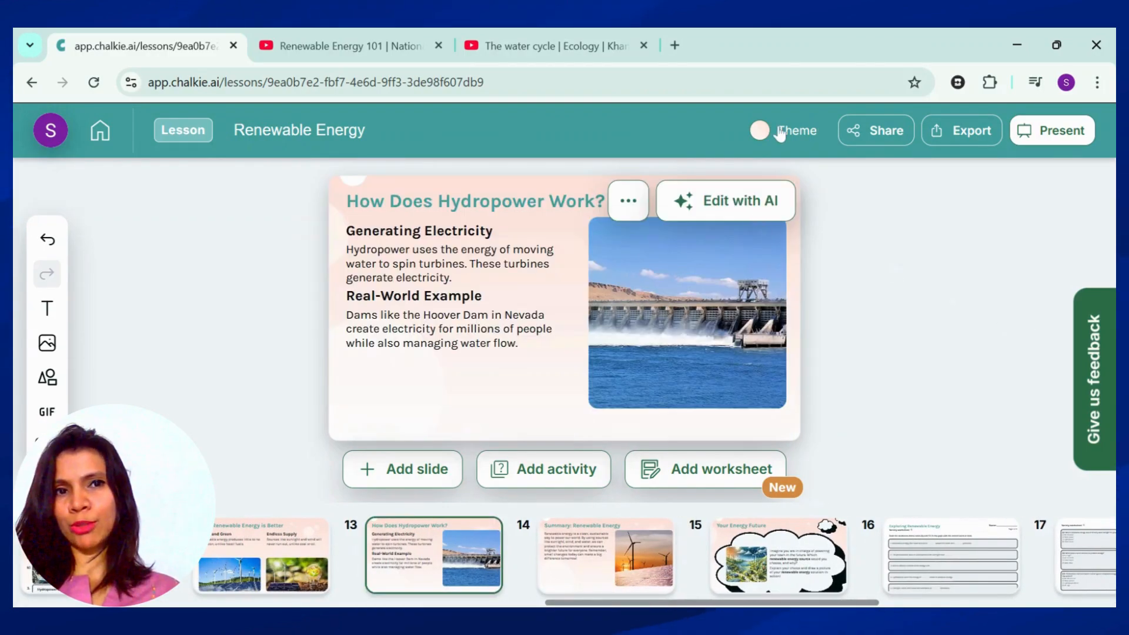
pyautogui.click(797, 130)
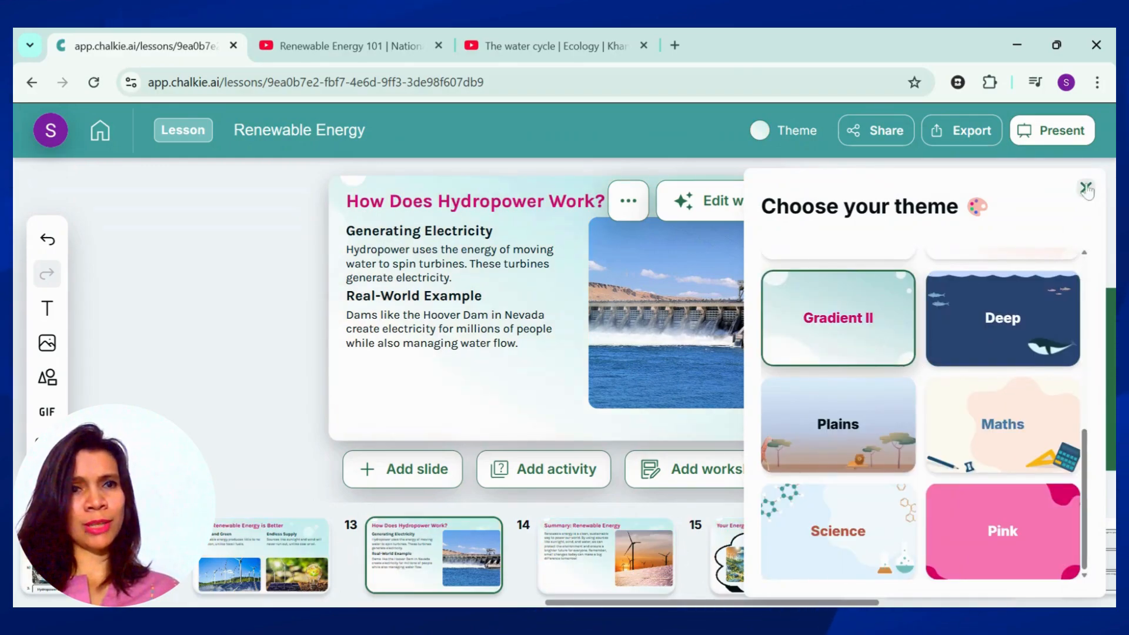
pyautogui.click(1086, 193)
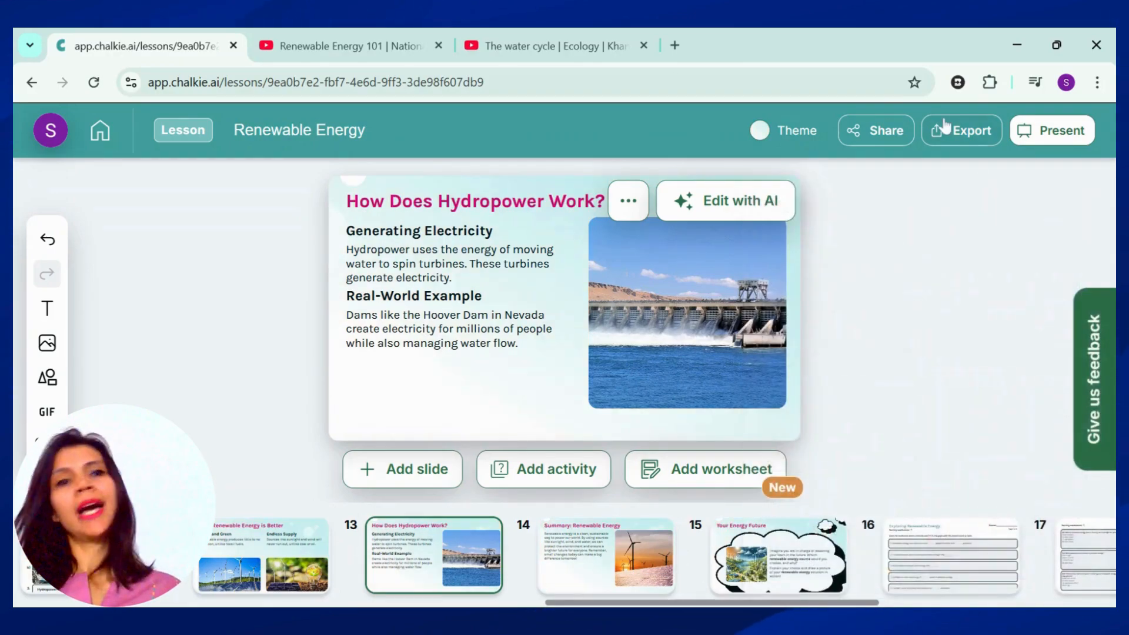
pyautogui.click(962, 130)
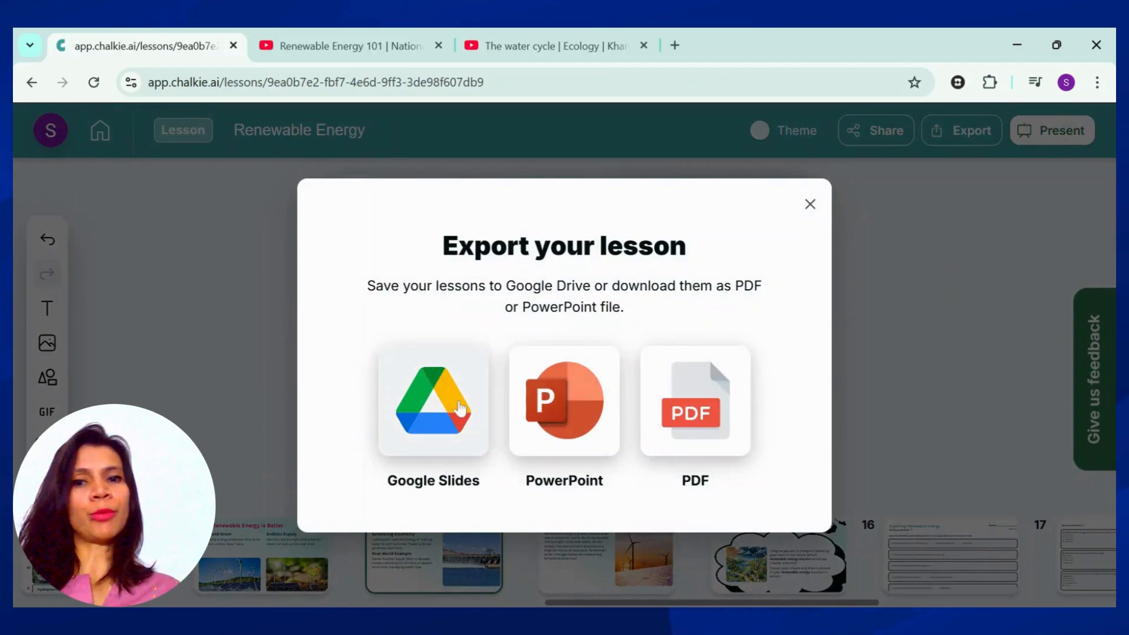
pyautogui.moveTo(815, 222)
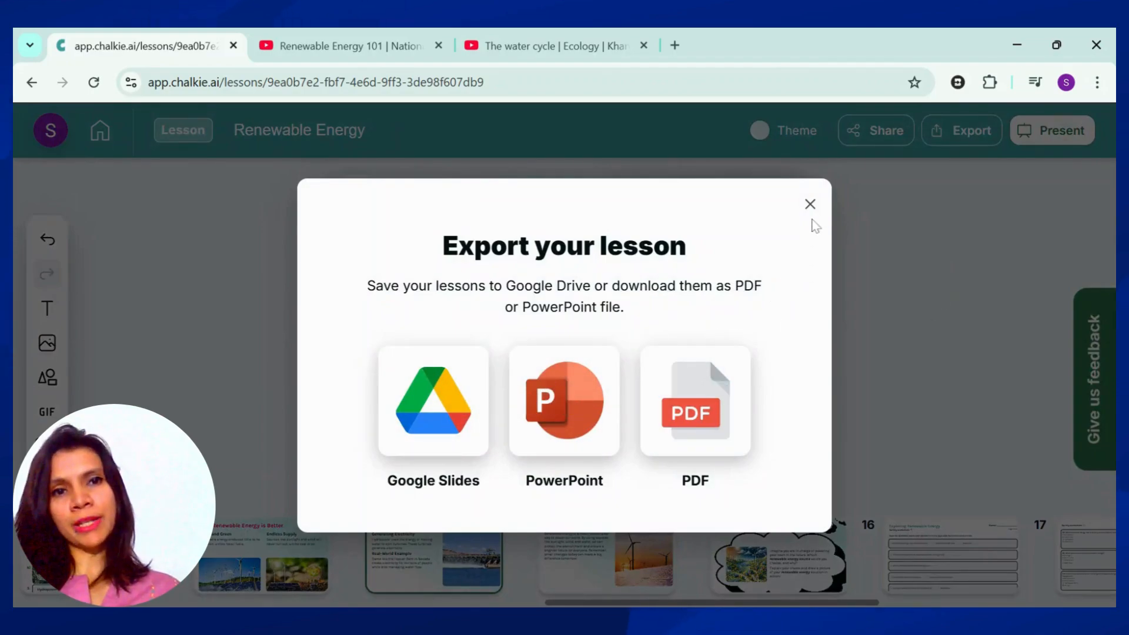
pyautogui.click(809, 205)
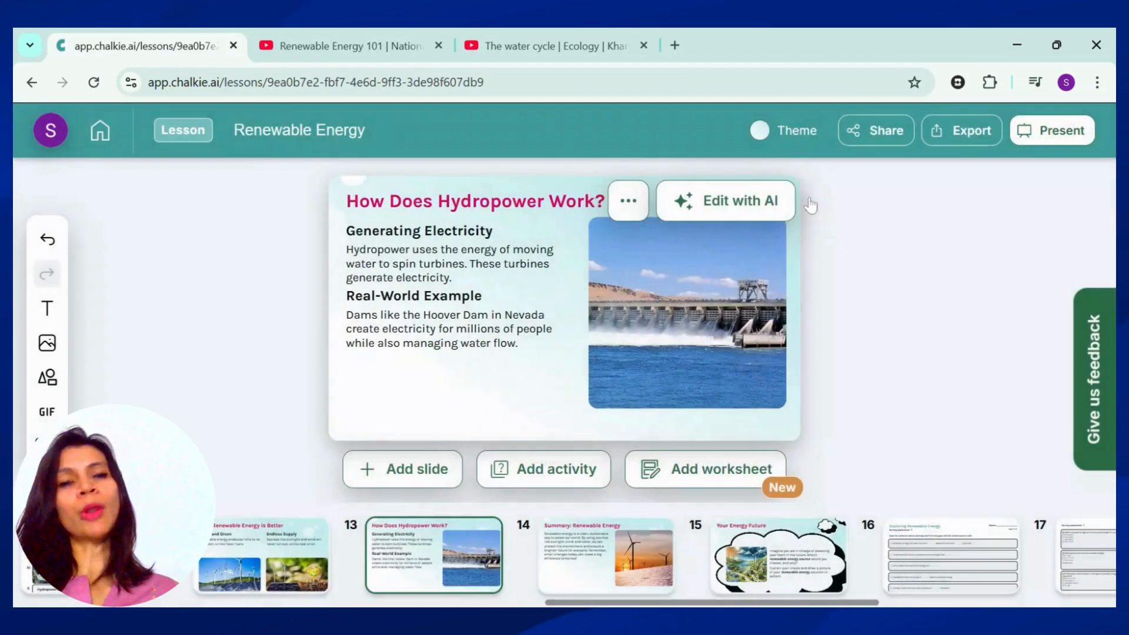